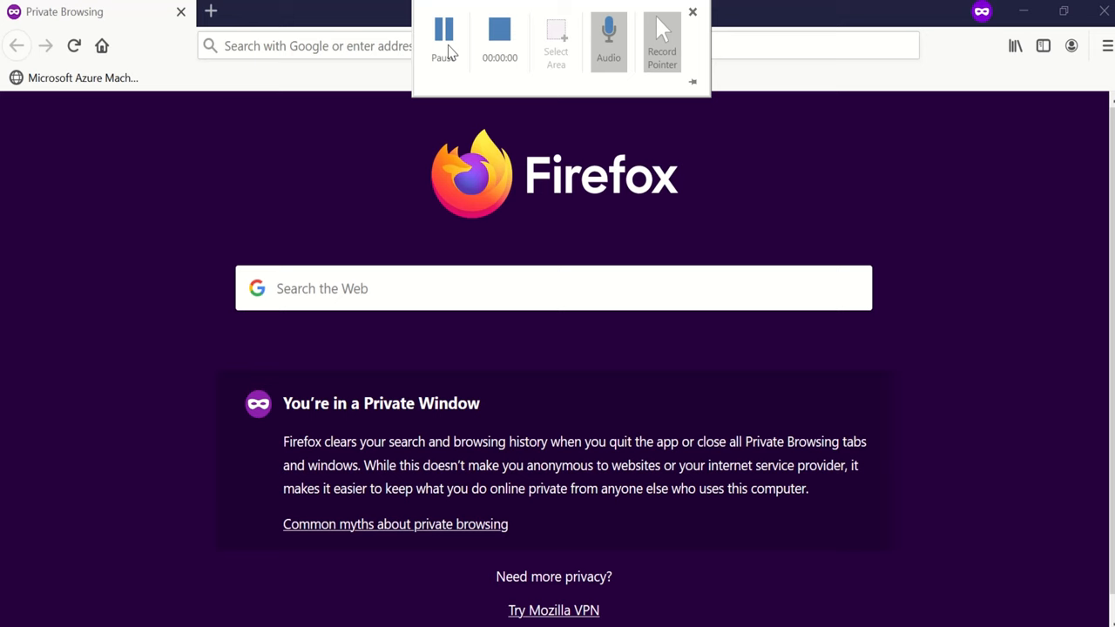
{"action": "mouse_move", "coordinate": [314, 21]}
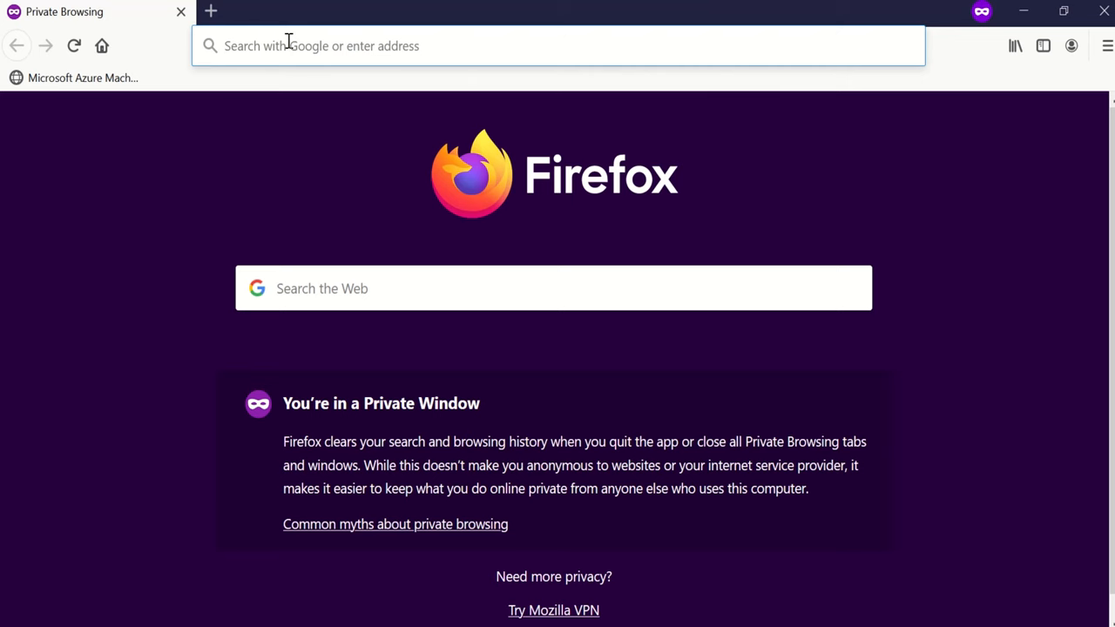
- Navigate the private window to studio.azureml.net to reach the Studio welcome page
{"action": "type", "text": "s://studio.azureml.net"}
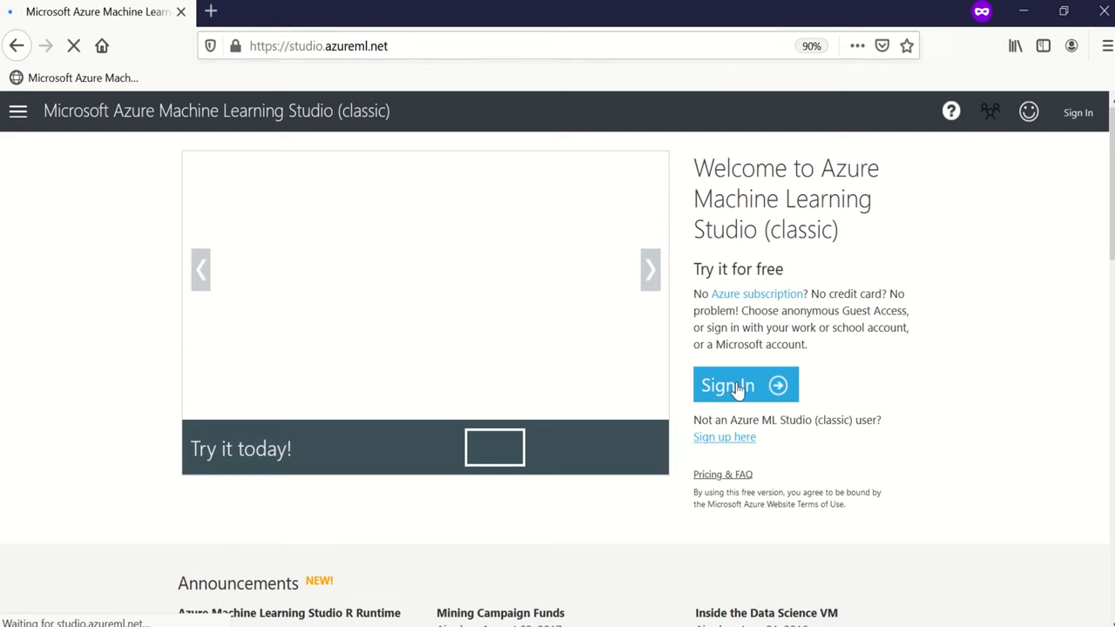
{"action": "mouse_move", "coordinate": [805, 420]}
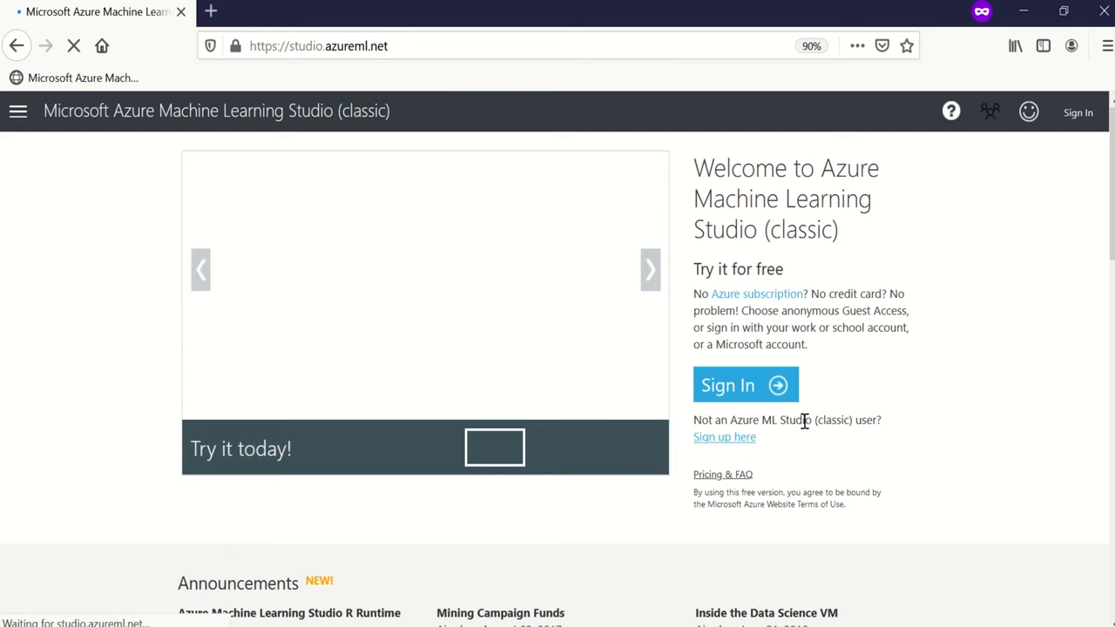
{"action": "mouse_move", "coordinate": [845, 439]}
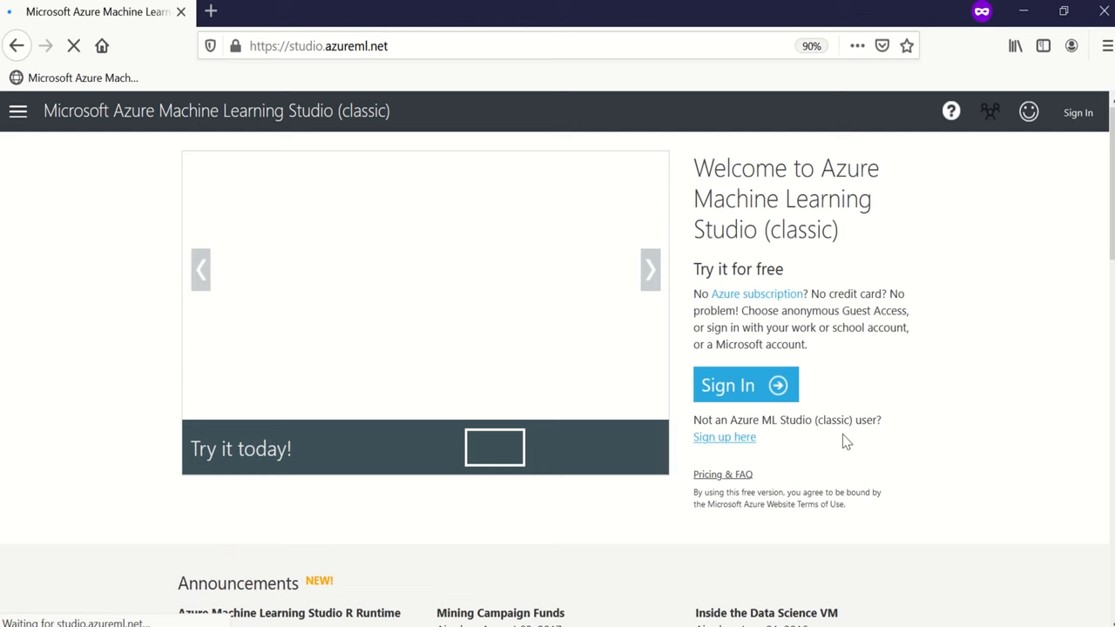
{"action": "mouse_move", "coordinate": [725, 435]}
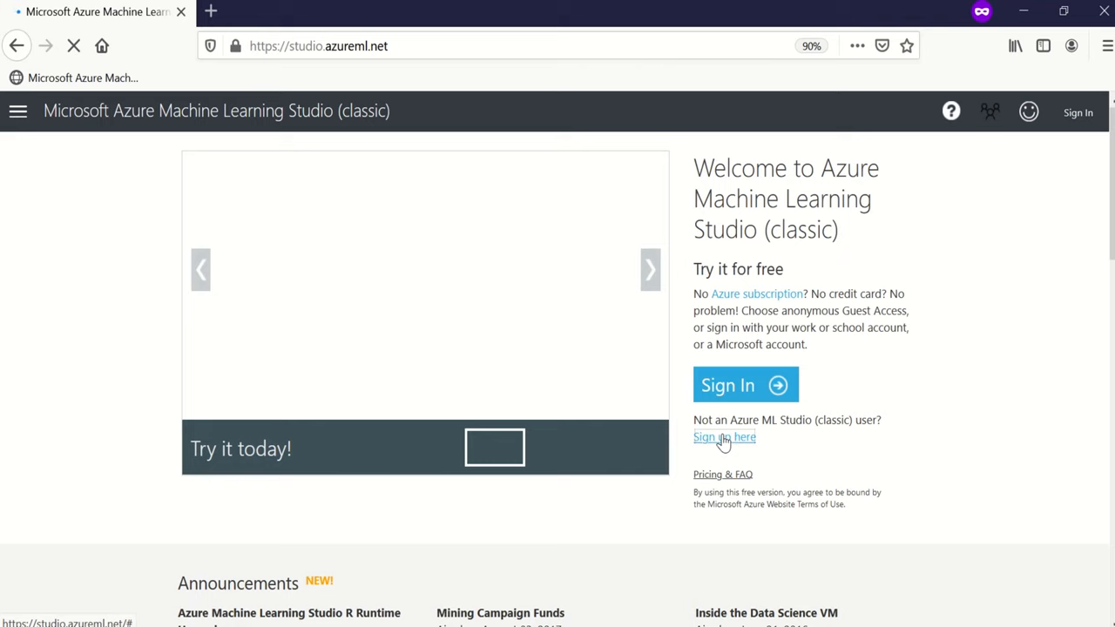
- View the Guest, Free and Standard workspace plans via 'Sign up here'
{"action": "left_click", "coordinate": [725, 435]}
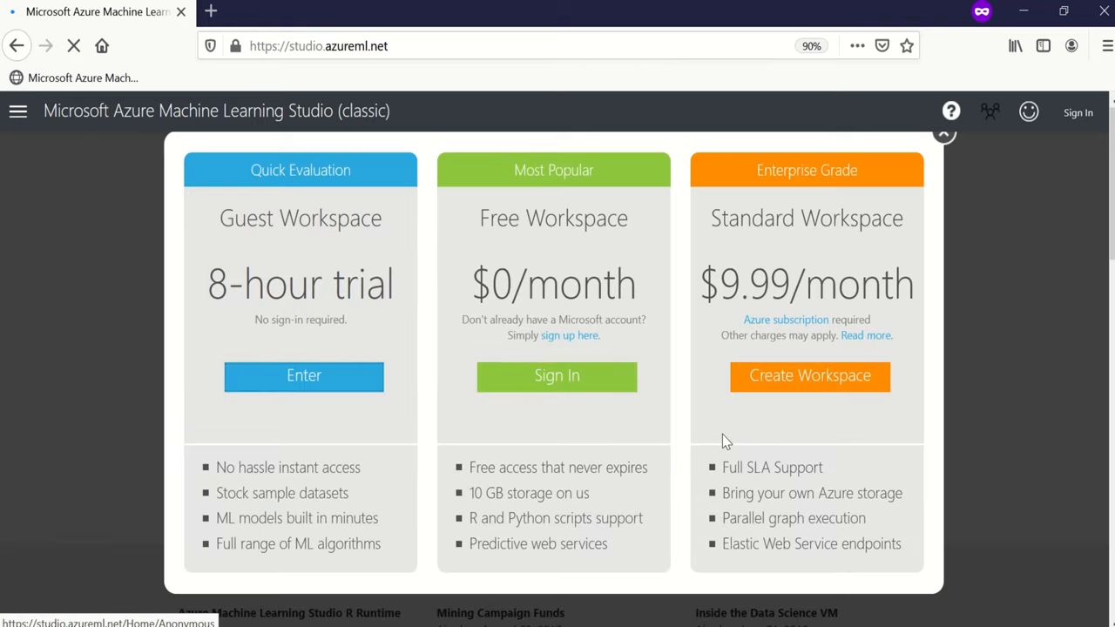
{"action": "mouse_move", "coordinate": [439, 434]}
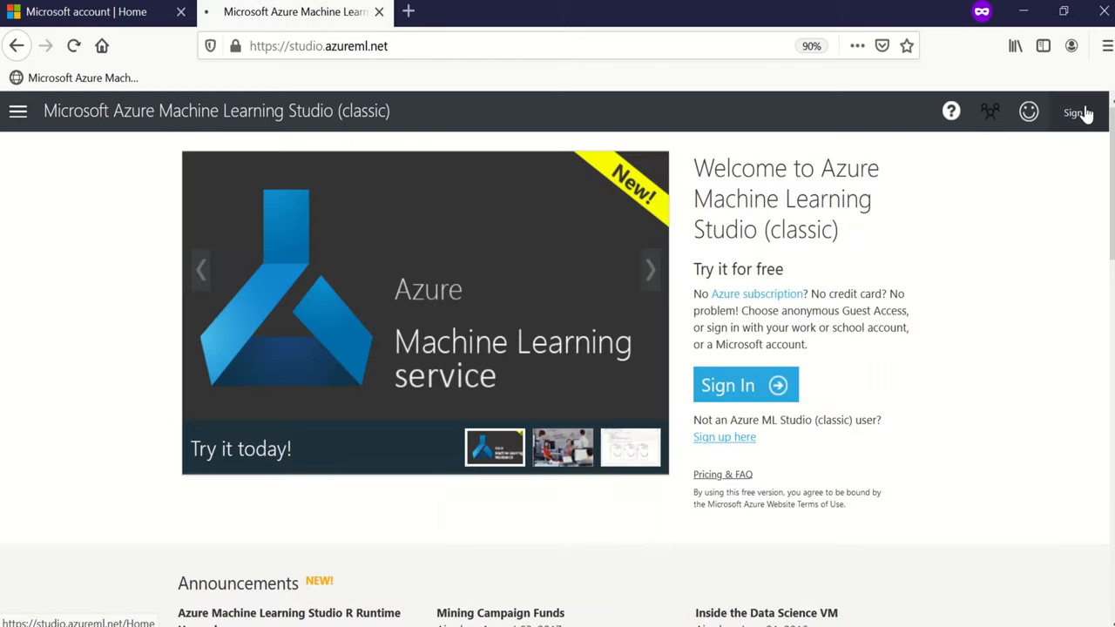
{"action": "left_click", "coordinate": [729, 386]}
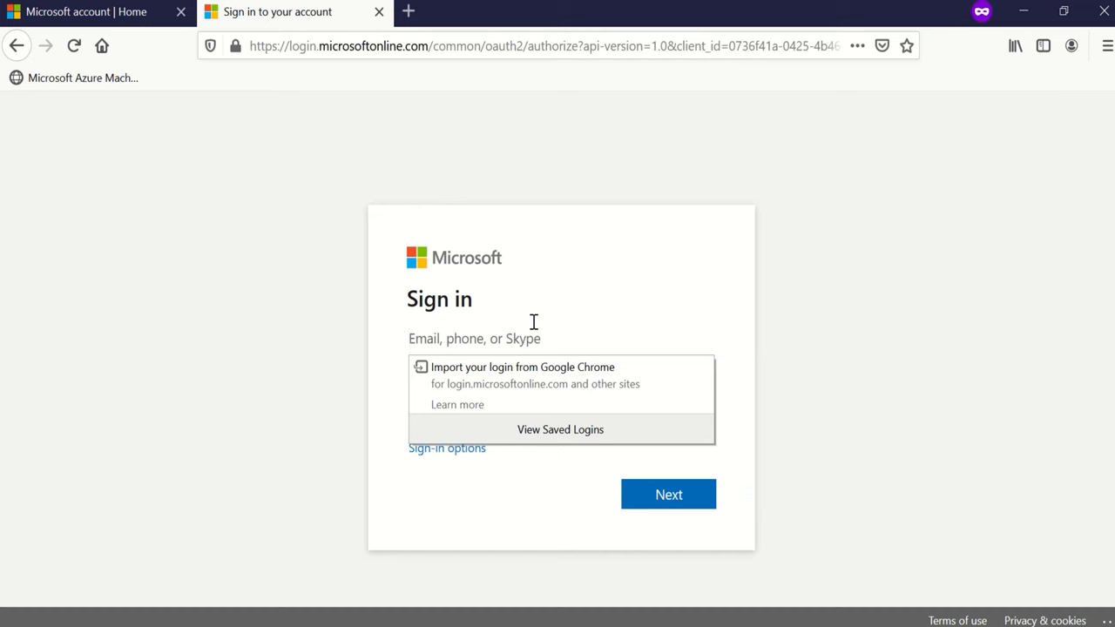
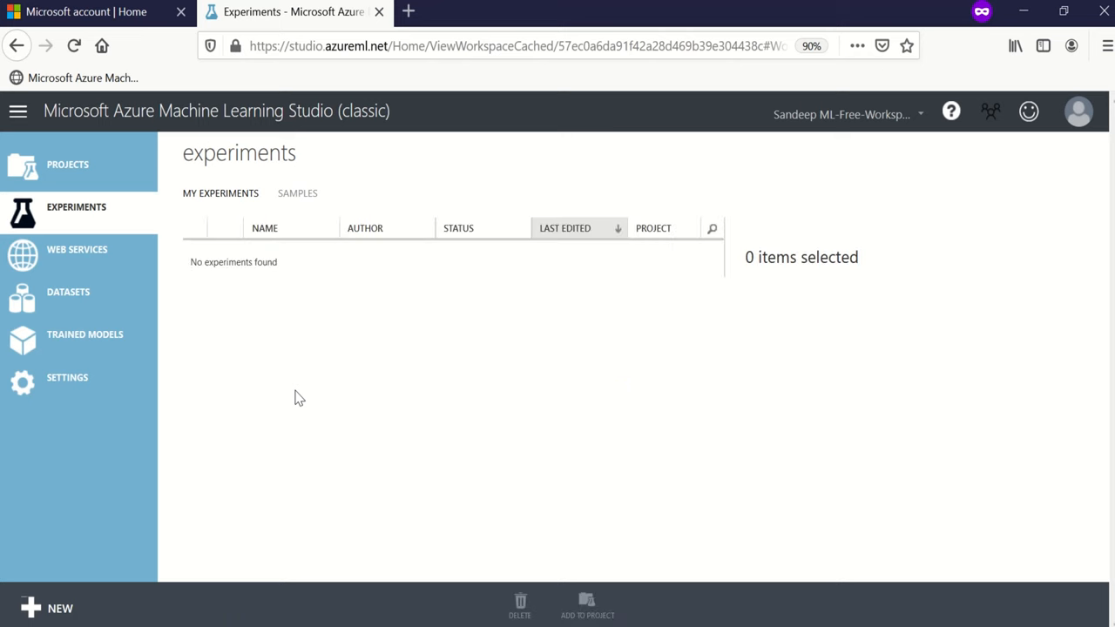
{"action": "mouse_move", "coordinate": [78, 171]}
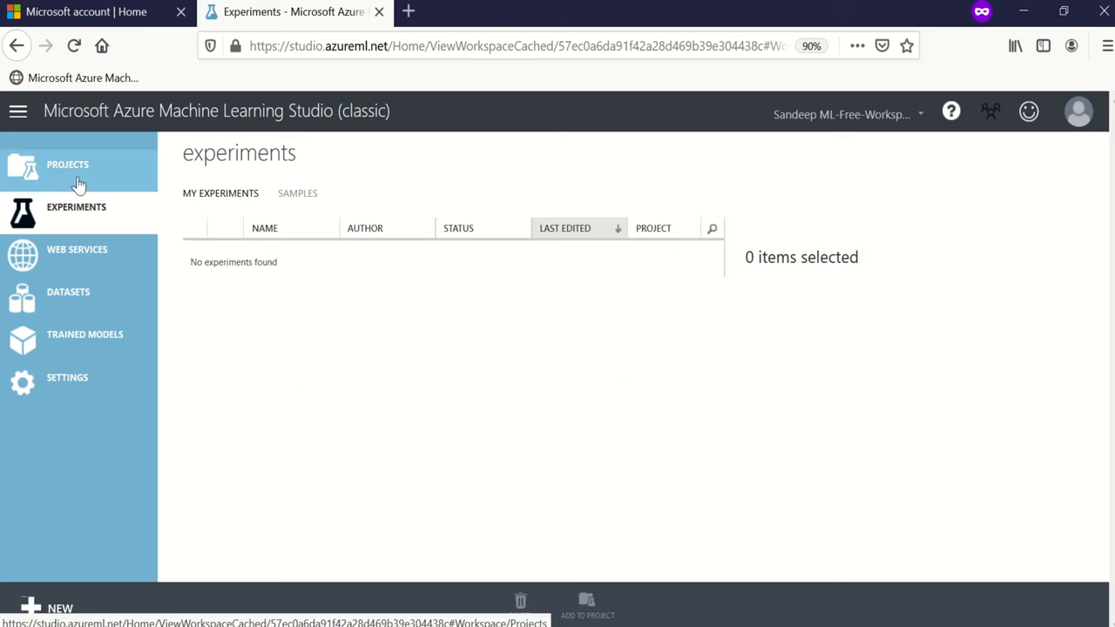
- Show the workspace's empty Projects list from the left navigation
{"action": "left_click", "coordinate": [67, 163]}
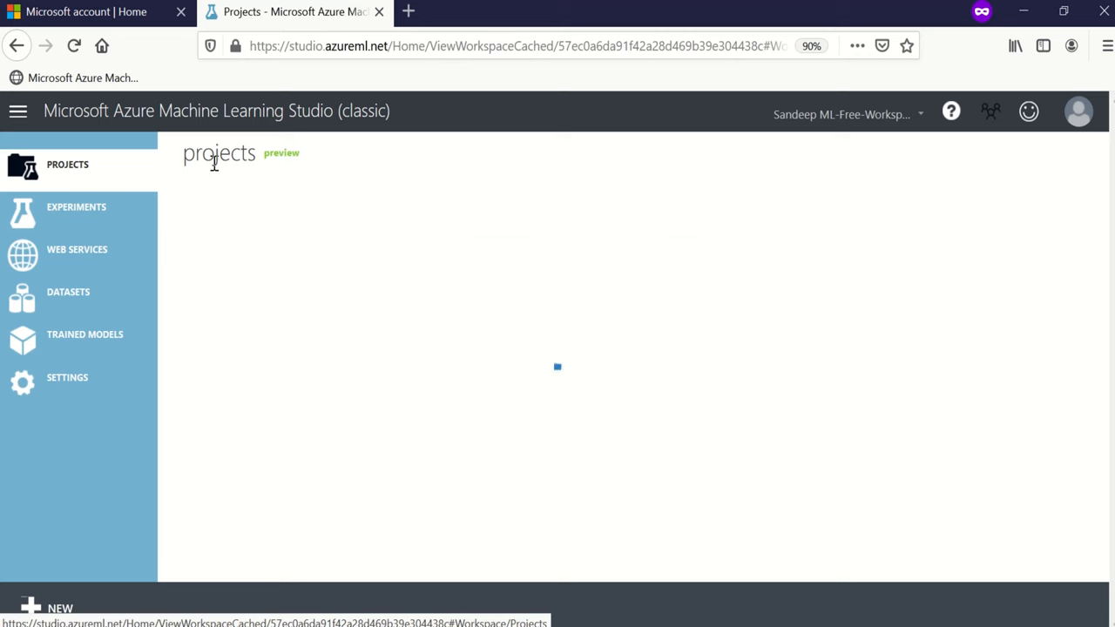
{"action": "mouse_move", "coordinate": [135, 202]}
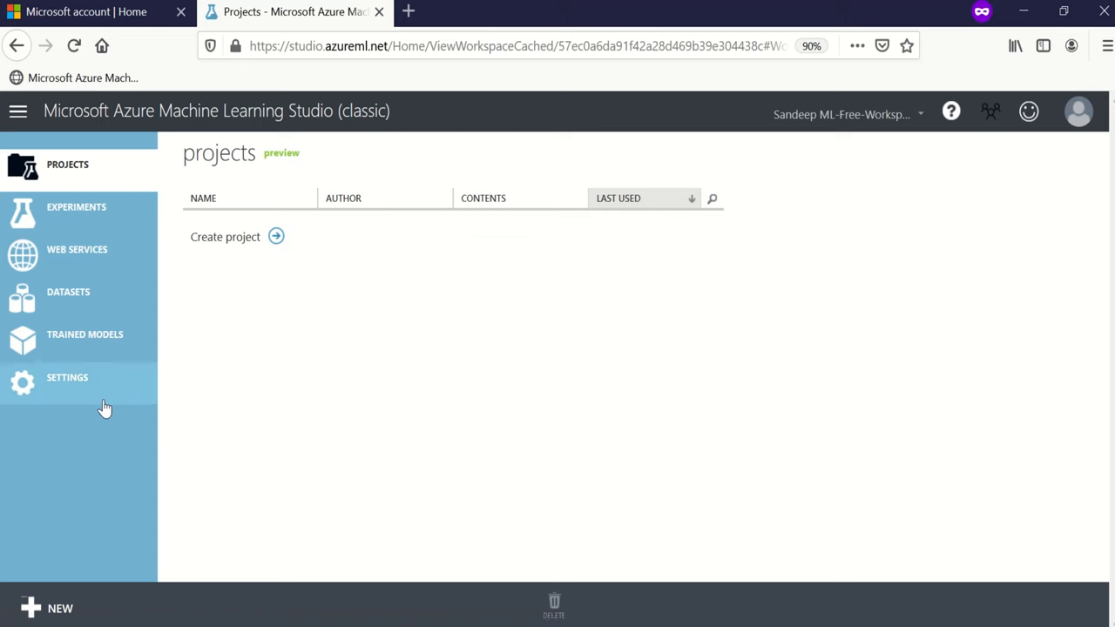
- Review the free workspace settings, then bring up the + NEW panel of templates and samples
{"action": "left_click", "coordinate": [66, 376]}
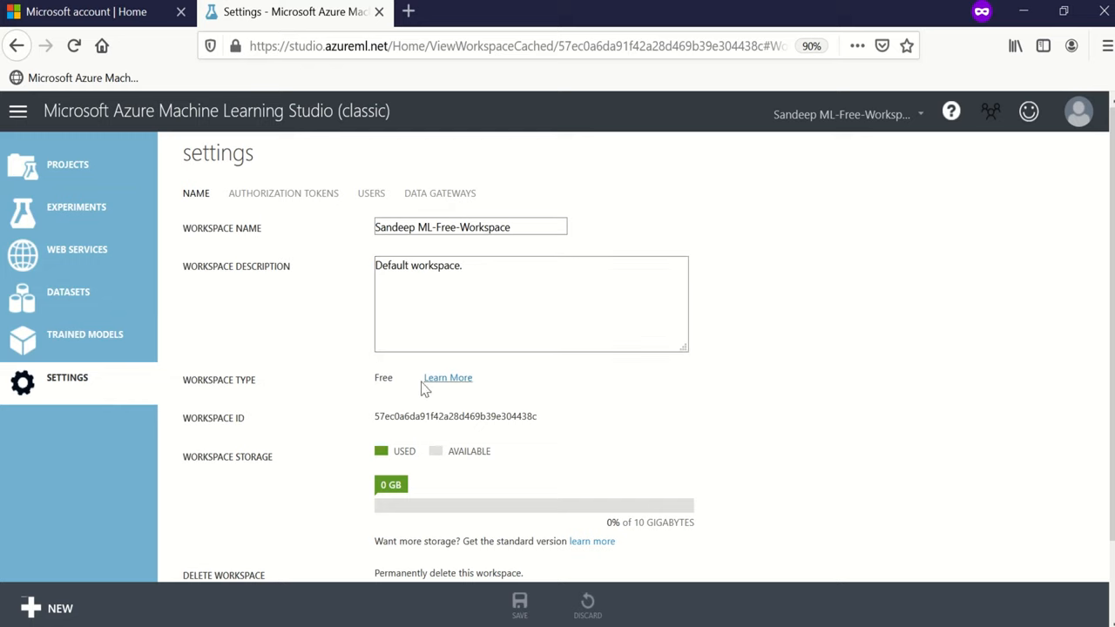
{"action": "scroll", "scroll_direction": "down", "scroll_amount": 3}
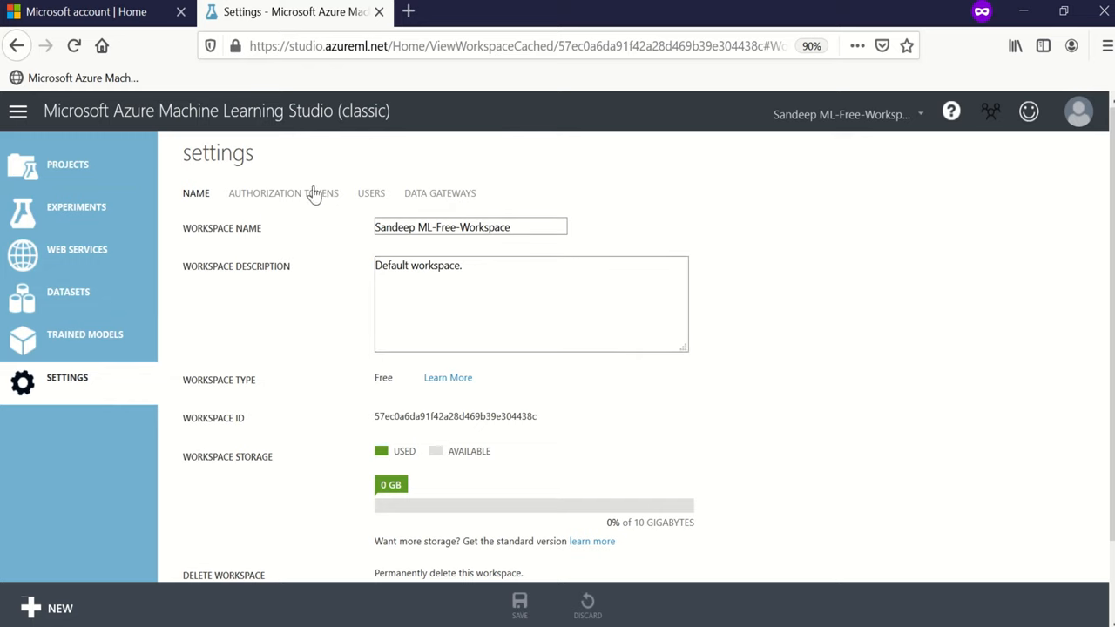
{"action": "mouse_move", "coordinate": [347, 216]}
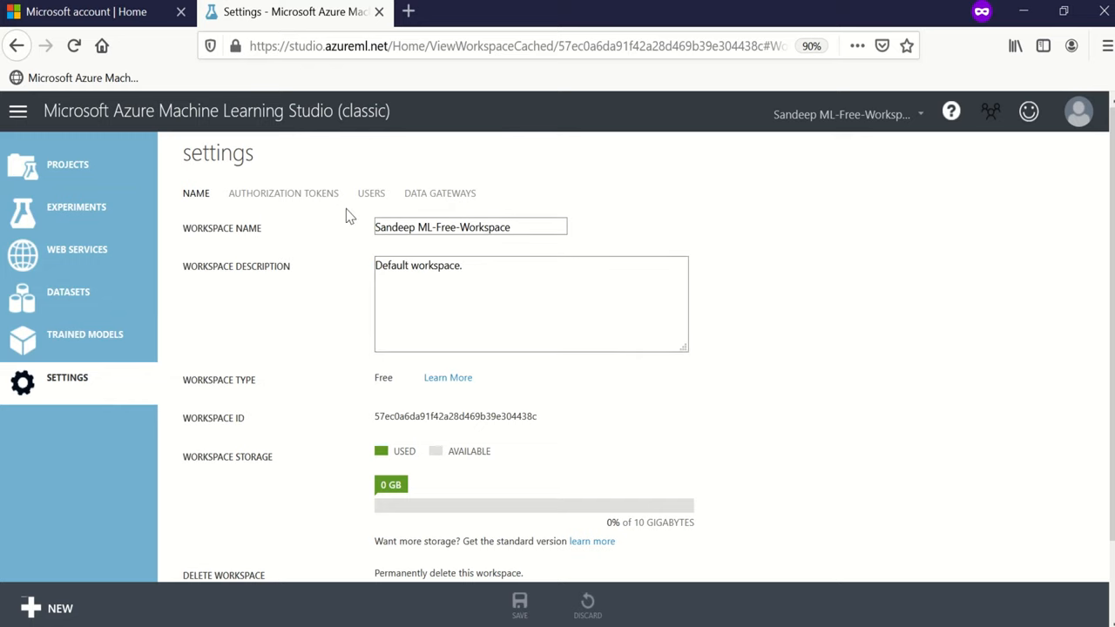
{"action": "left_click", "coordinate": [45, 606]}
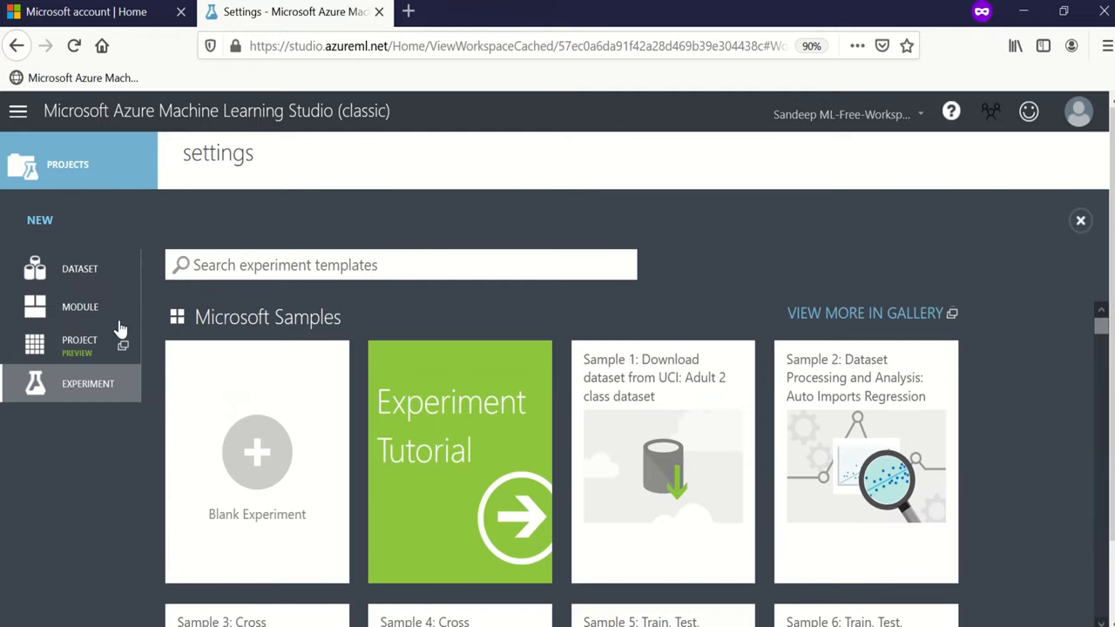
- Browse the custom modules, then switch to adding a dataset from a local file
{"action": "left_click", "coordinate": [80, 307]}
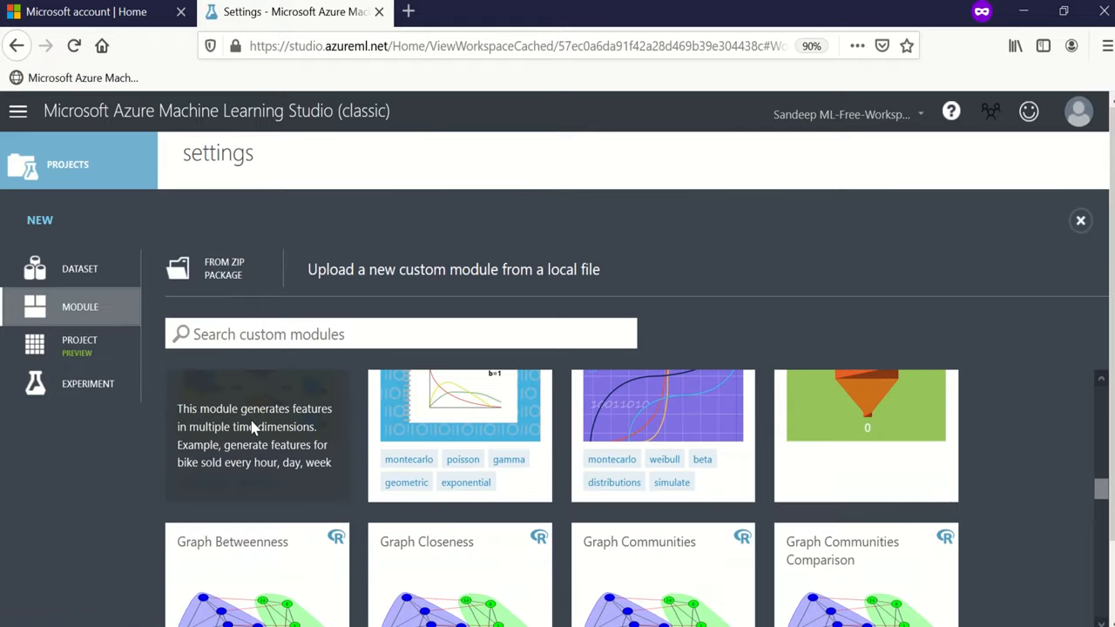
{"action": "scroll", "scroll_direction": "down", "scroll_amount": 3}
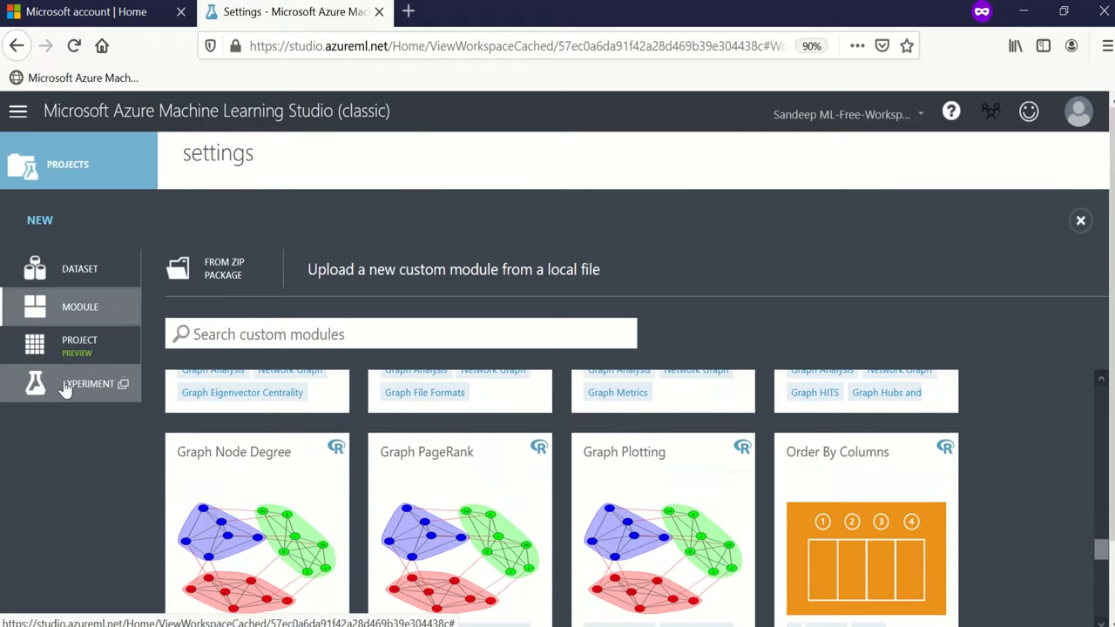
{"action": "left_click", "coordinate": [80, 268]}
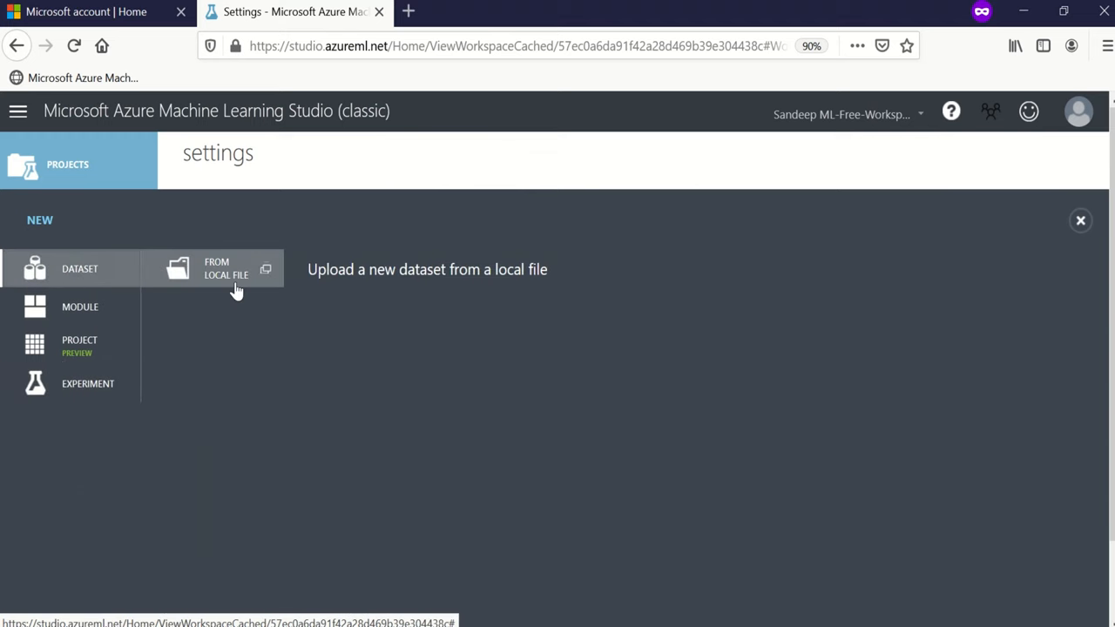
{"action": "mouse_move", "coordinate": [84, 392]}
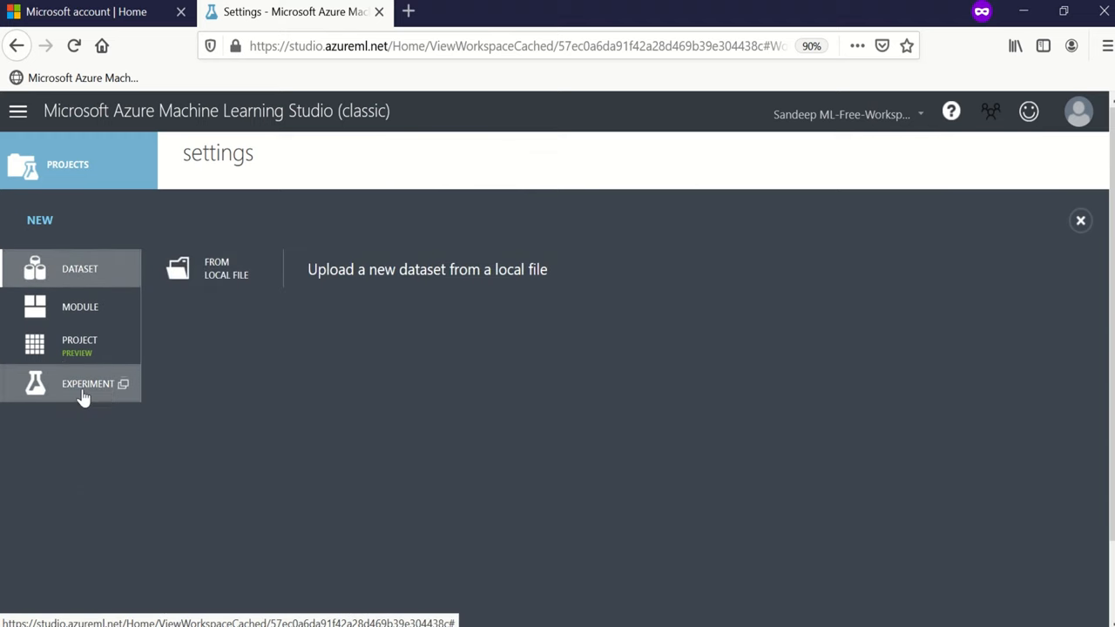
{"action": "left_click", "coordinate": [87, 384]}
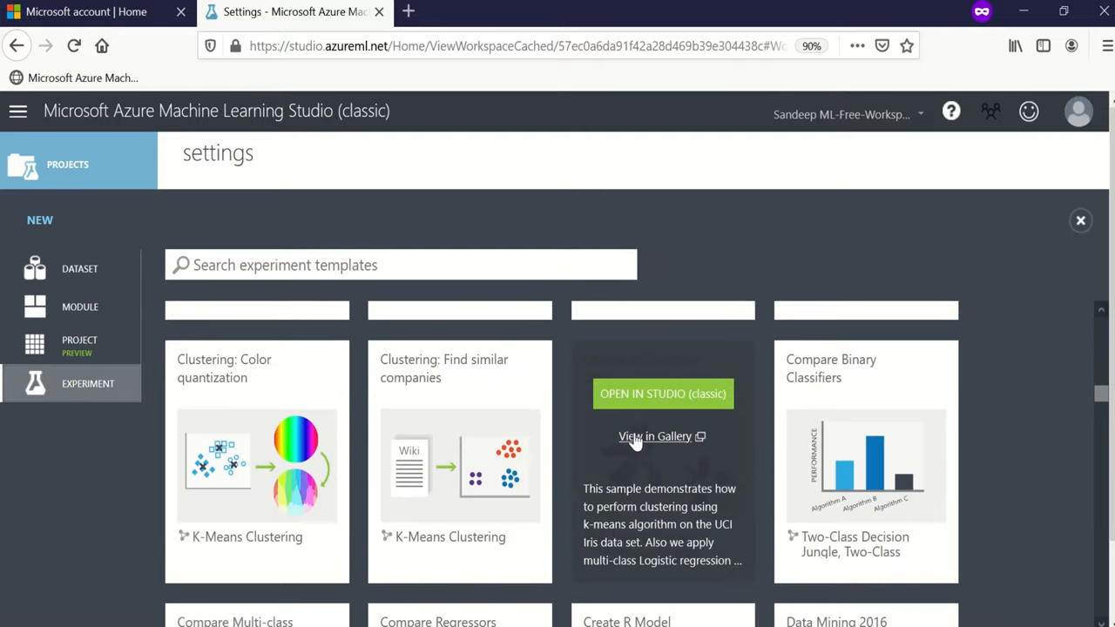
{"action": "scroll", "scroll_direction": "down", "scroll_amount": 3}
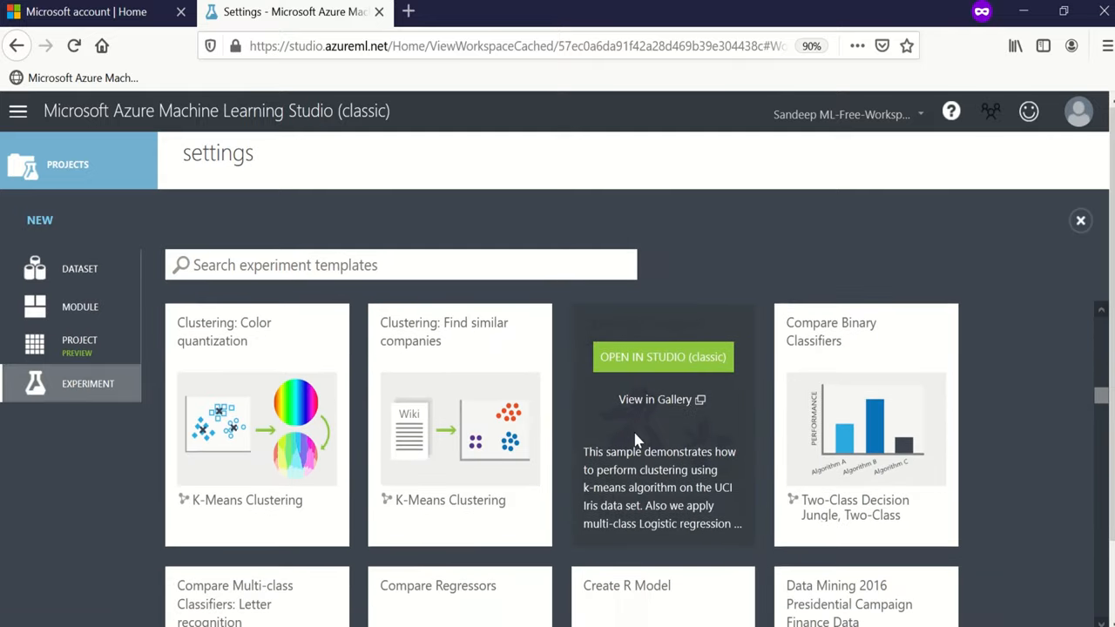
{"action": "scroll", "scroll_direction": "down", "scroll_amount": 3}
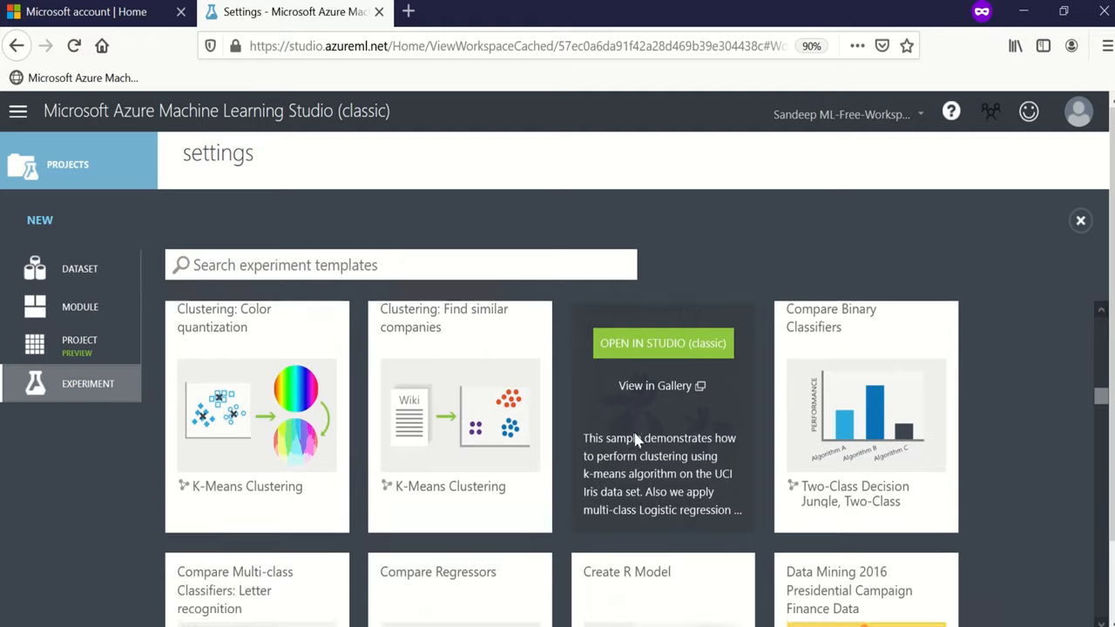
{"action": "scroll", "scroll_direction": "down", "scroll_amount": 3}
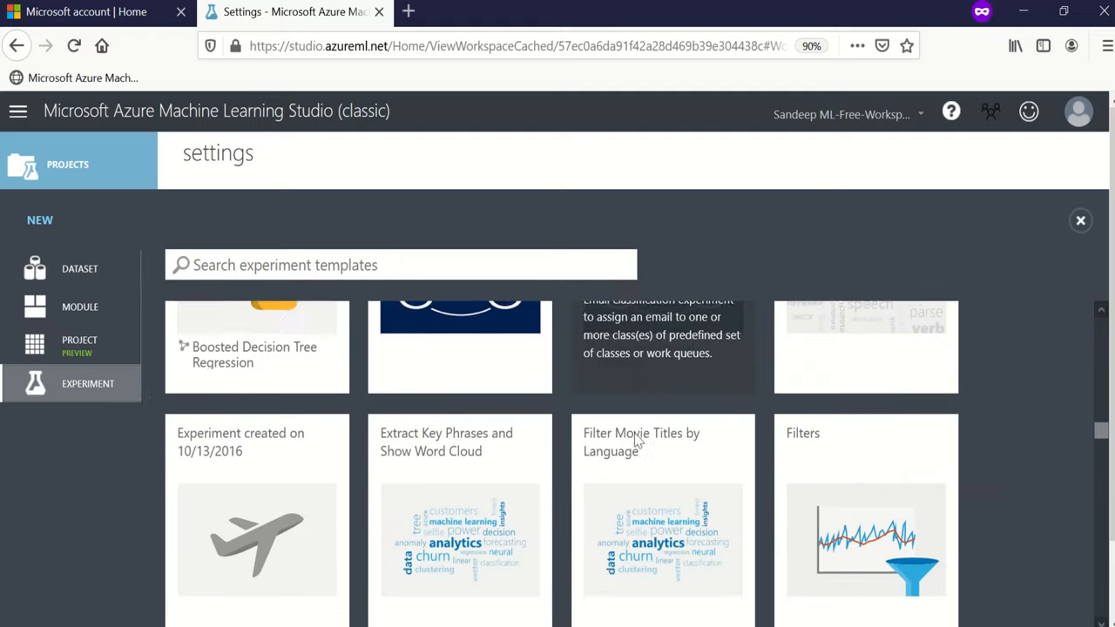
{"action": "scroll", "scroll_direction": "down", "scroll_amount": 3}
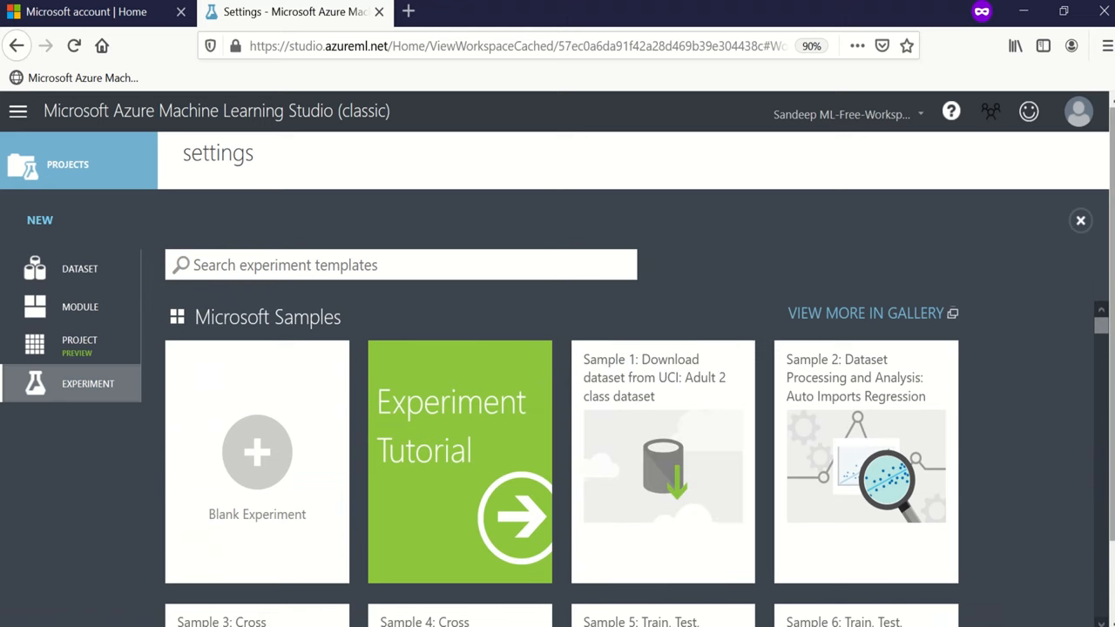
{"action": "mouse_move", "coordinate": [1104, 335]}
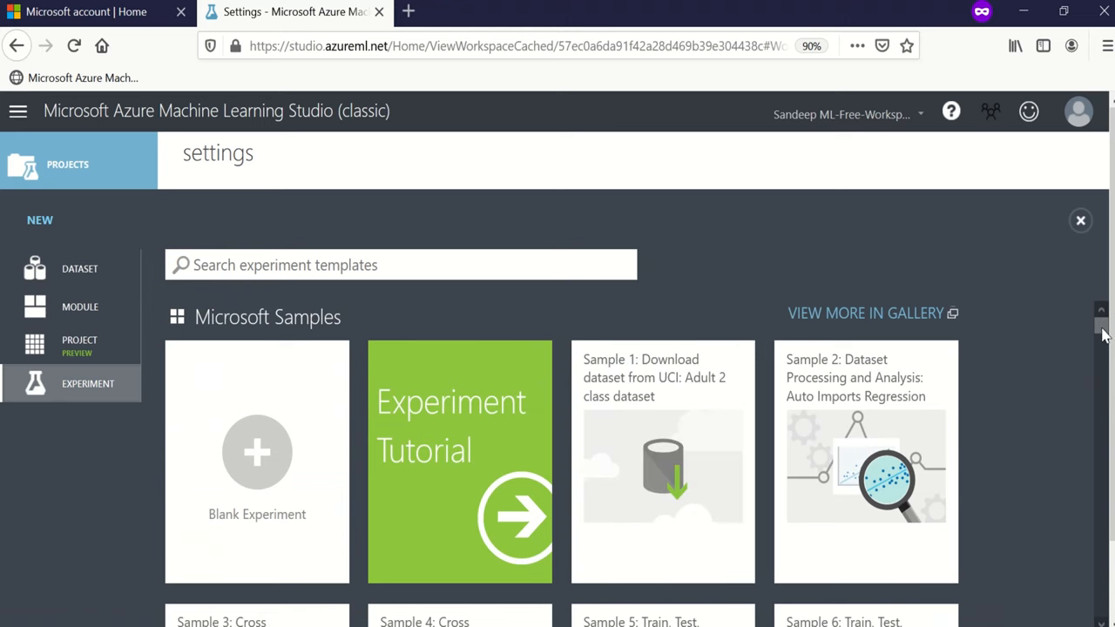
{"action": "scroll", "scroll_direction": "down", "scroll_amount": 3}
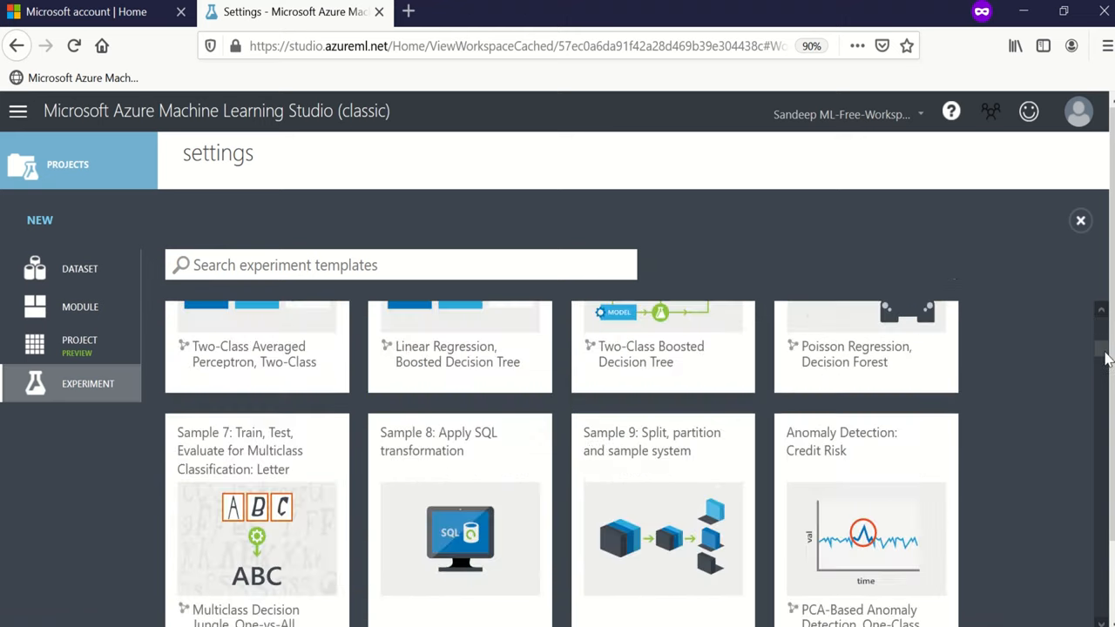
{"action": "scroll", "scroll_direction": "down", "scroll_amount": 3}
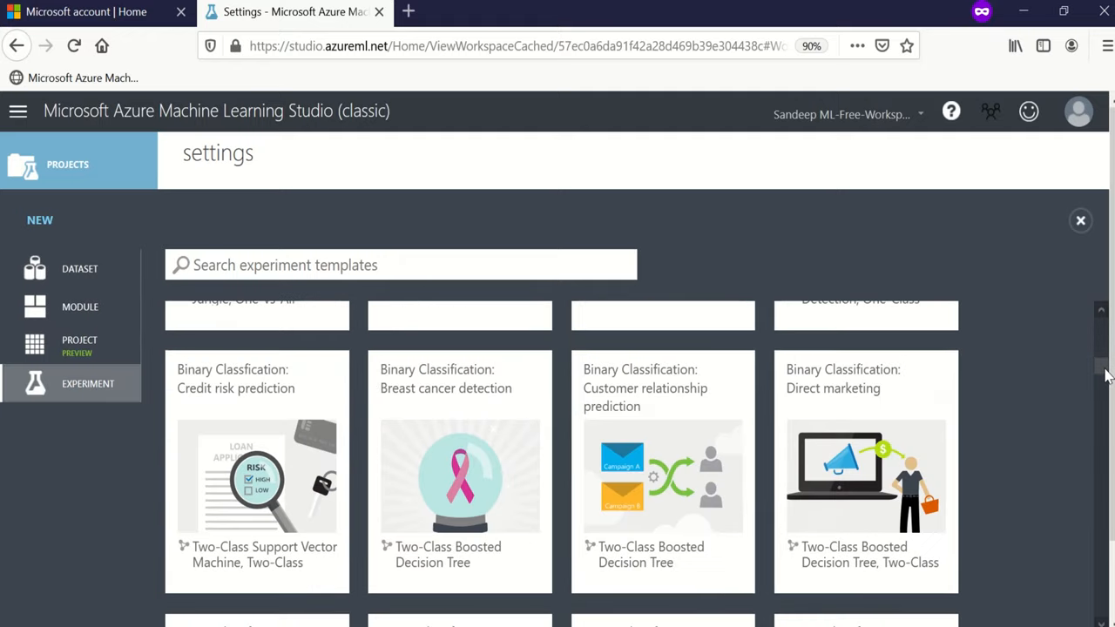
{"action": "scroll", "scroll_direction": "down", "scroll_amount": 3}
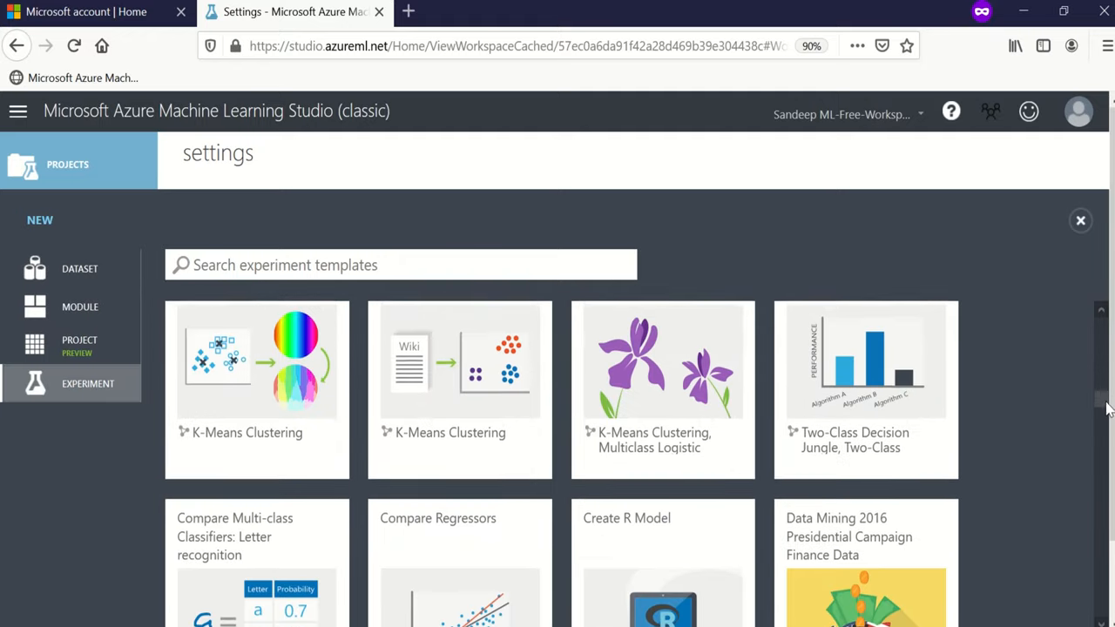
{"action": "scroll", "scroll_direction": "down", "scroll_amount": 3}
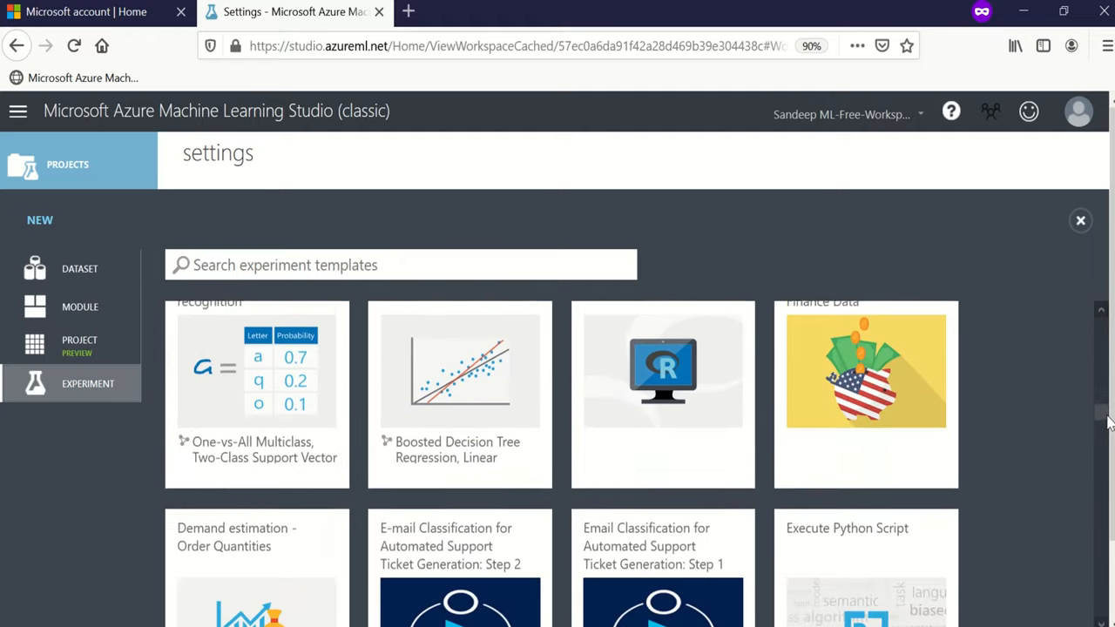
{"action": "scroll", "scroll_direction": "down", "scroll_amount": 3}
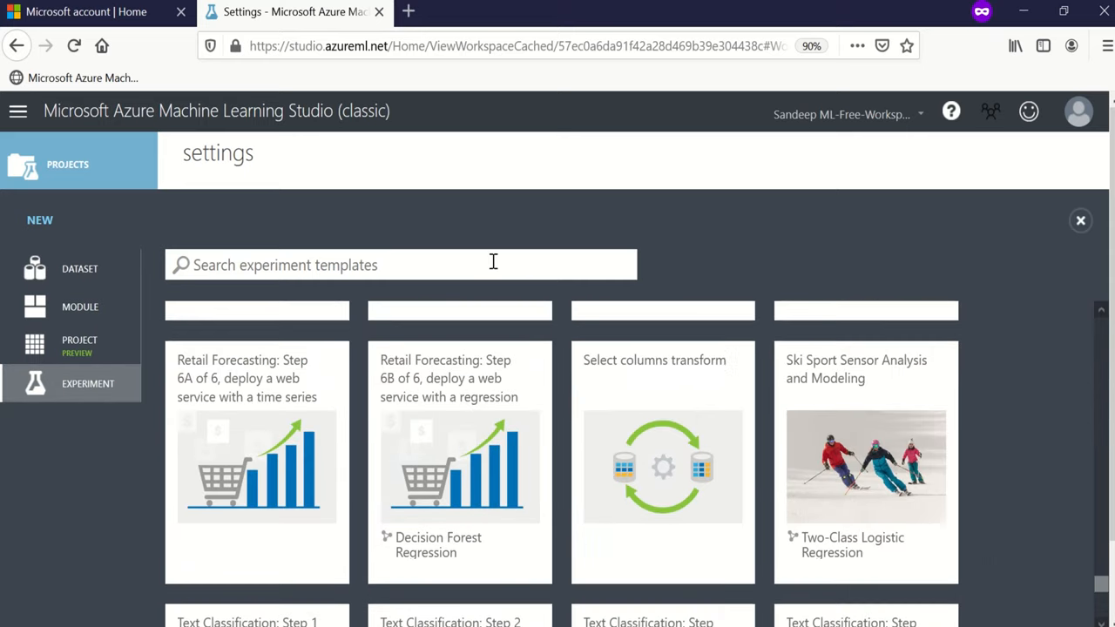
{"action": "type", "text": "python"}
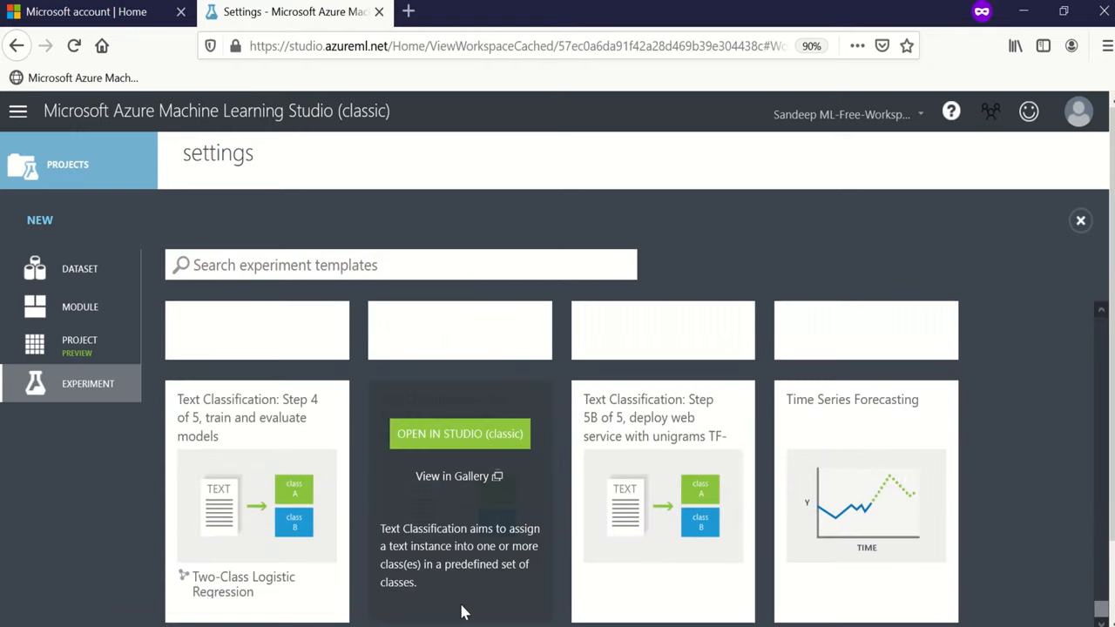
{"action": "scroll", "scroll_direction": "down", "scroll_amount": 3}
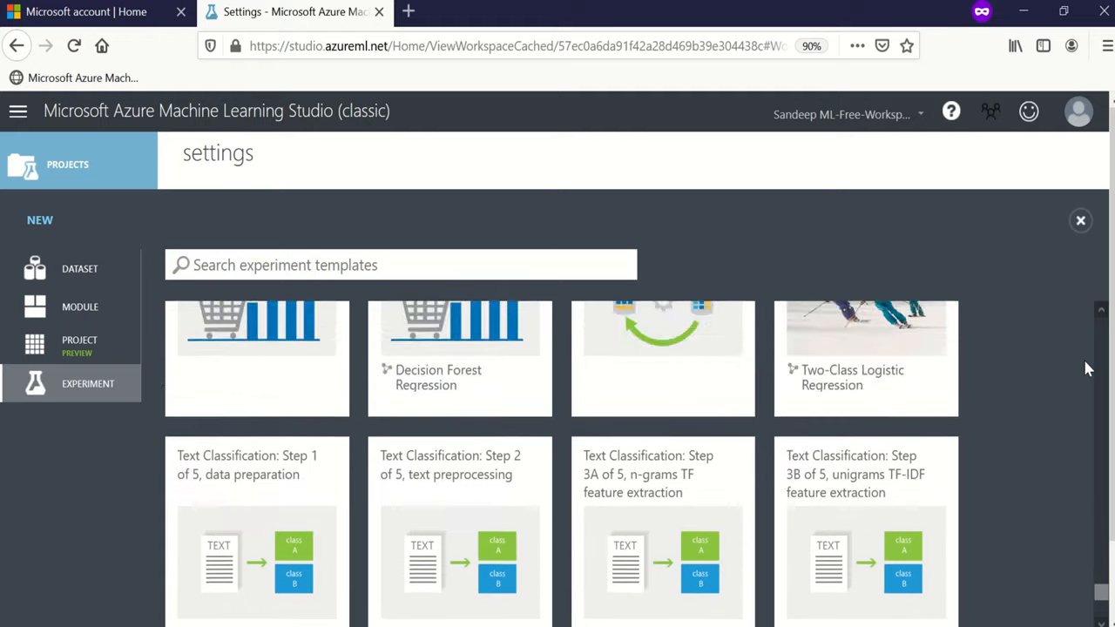
{"action": "scroll", "scroll_direction": "down", "scroll_amount": 3}
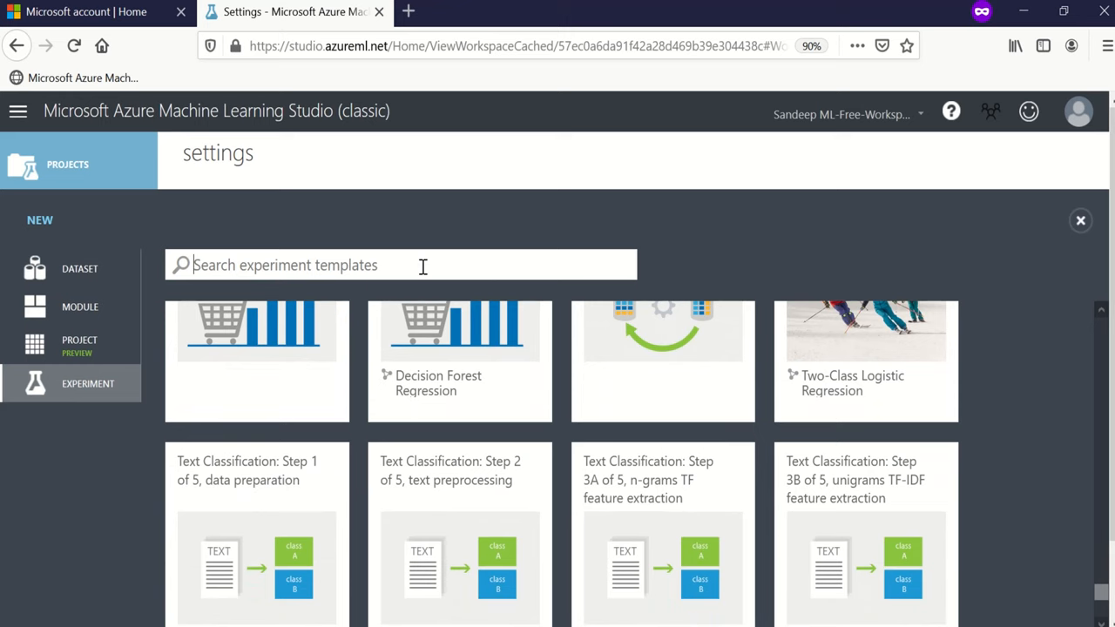
{"action": "type", "text": "python Script"}
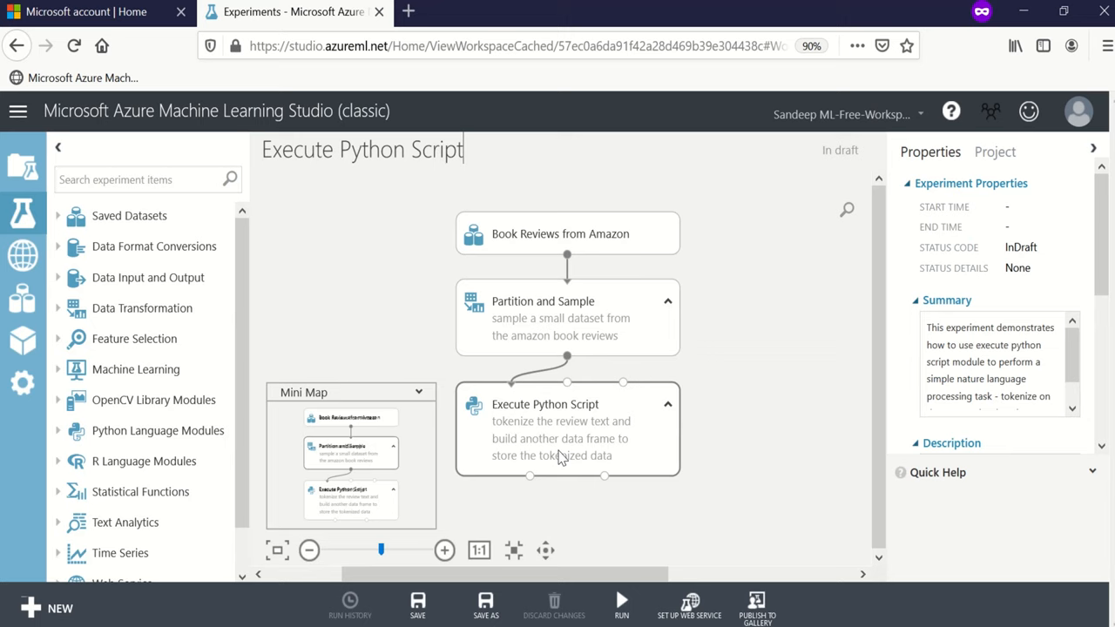
- Review the Execute Python Script module's Python 2.7.11 code and bring up the Run menu
{"action": "left_click", "coordinate": [543, 404]}
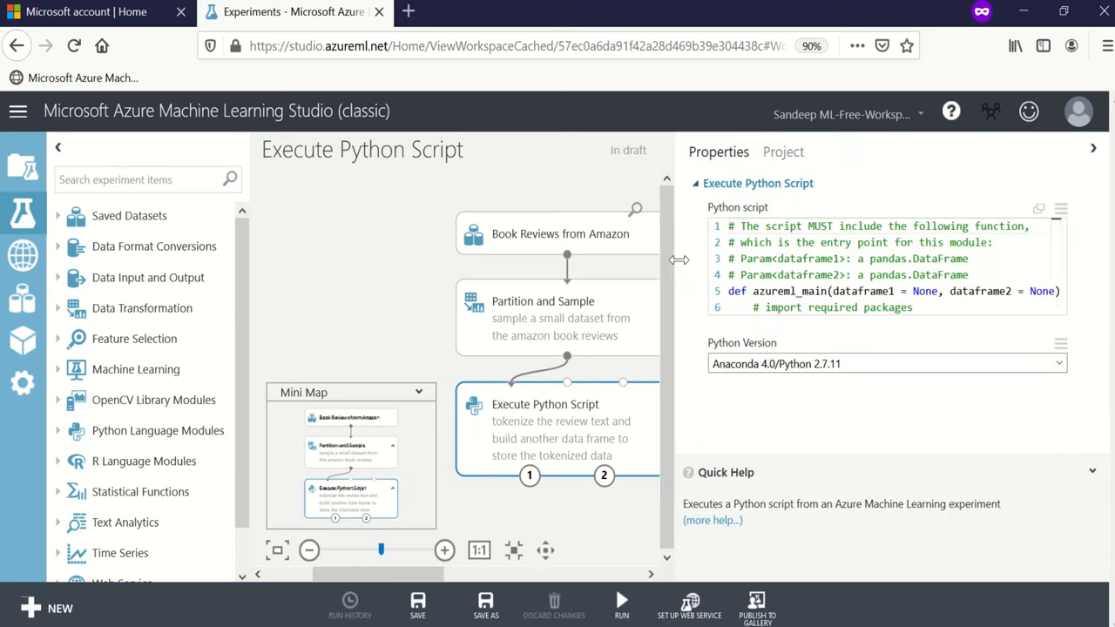
{"action": "left_click", "coordinate": [915, 307]}
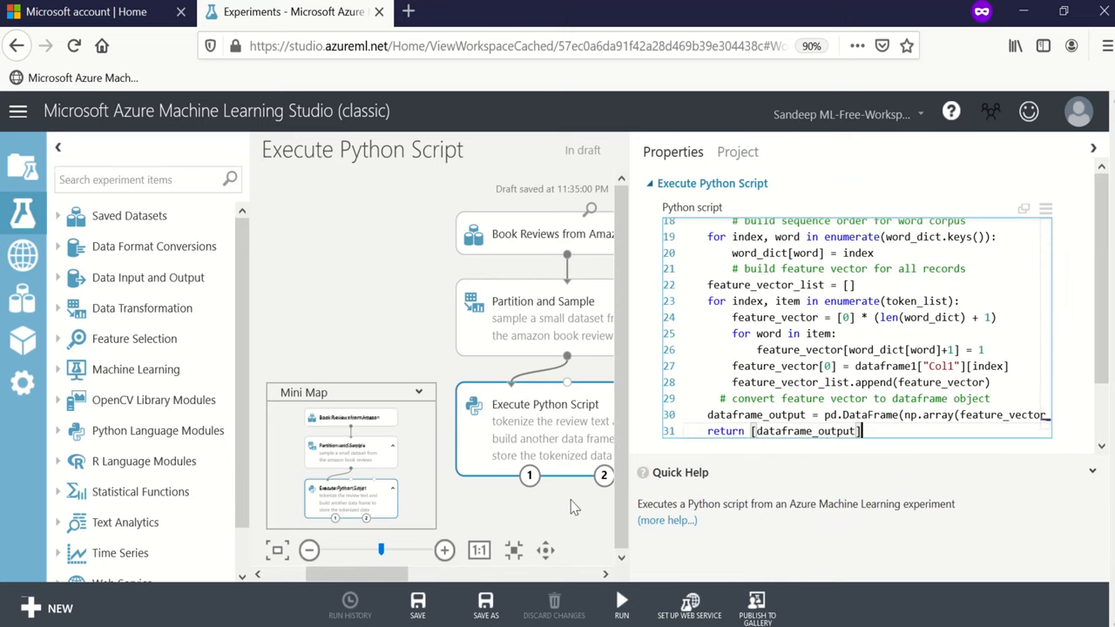
{"action": "left_click", "coordinate": [620, 603]}
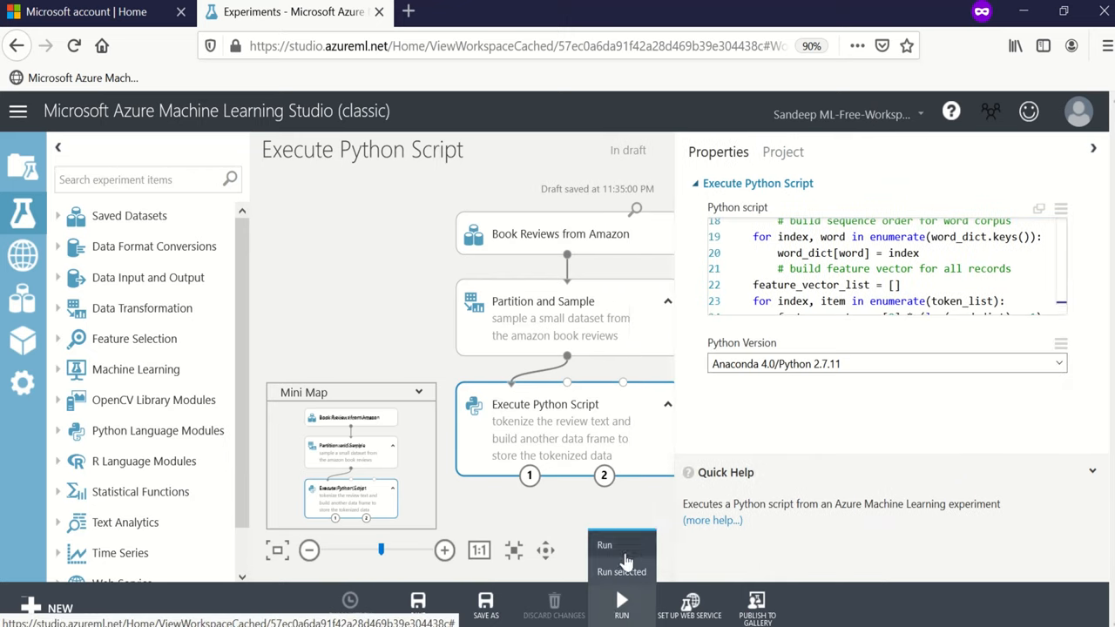
- Run the whole Execute Python Script experiment in the cloud until it finishes
{"action": "left_click", "coordinate": [621, 602]}
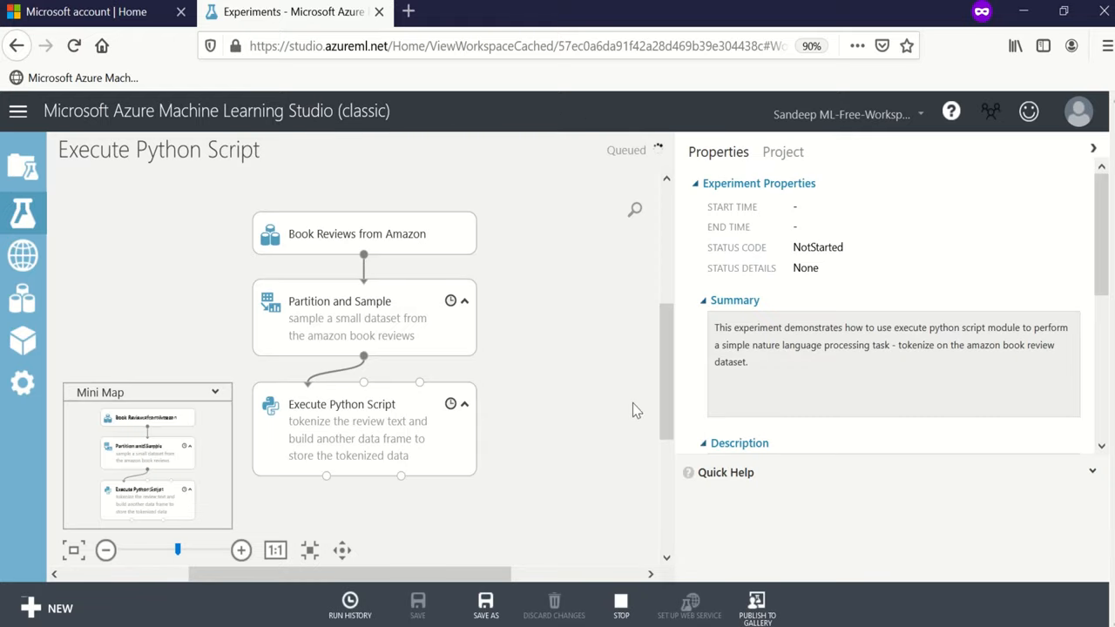
{"action": "left_click", "coordinate": [349, 606]}
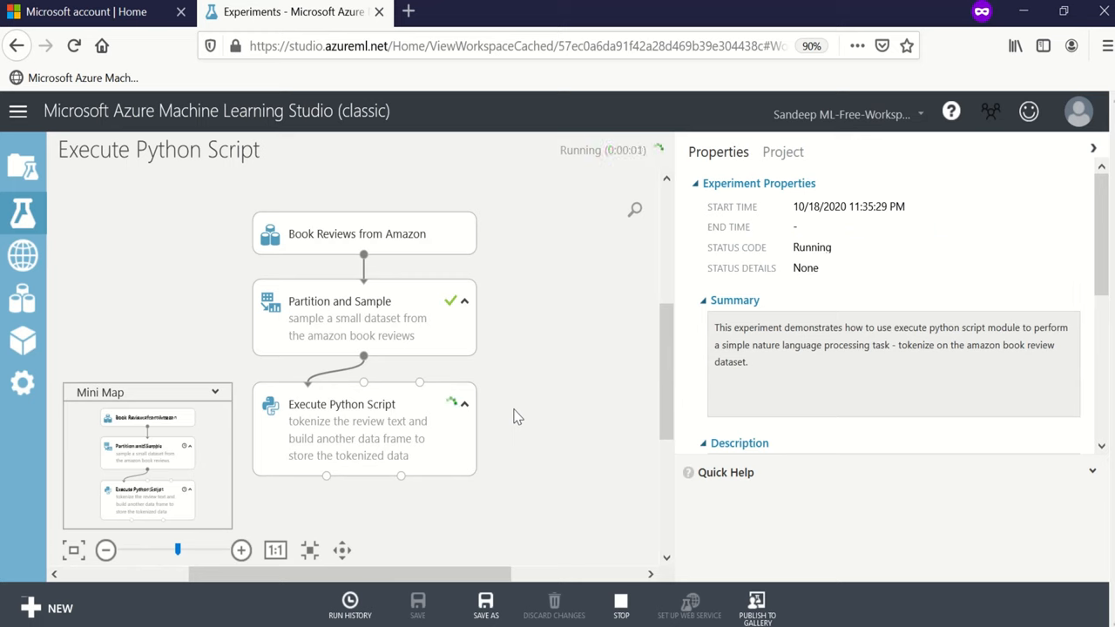
{"action": "mouse_move", "coordinate": [610, 343]}
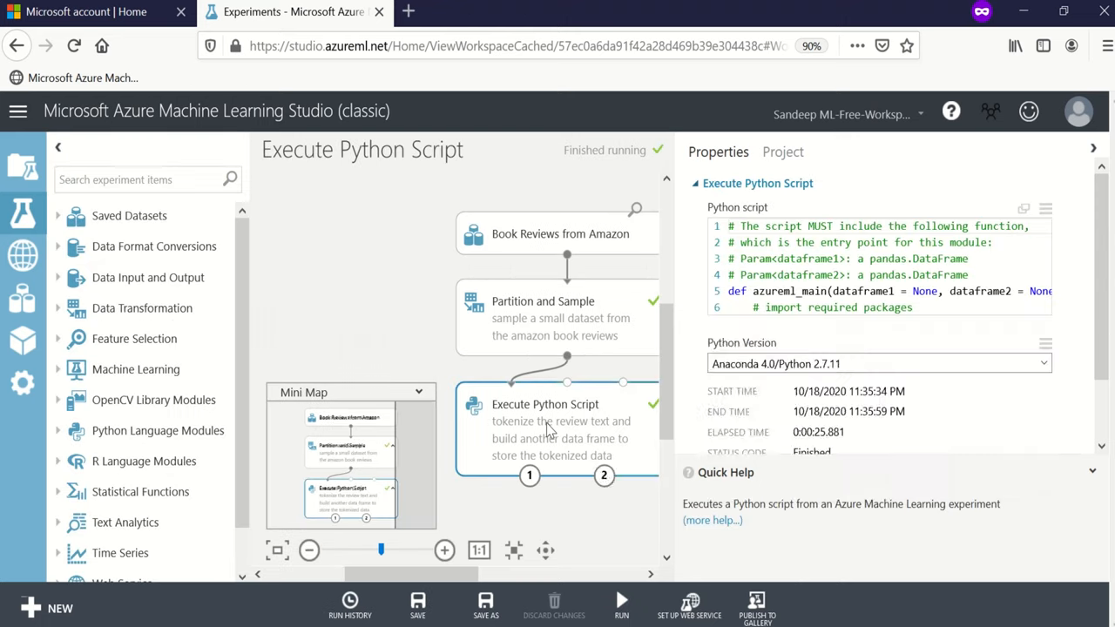
- Visualize the Python module's results dataset of 200 rows and 6737 columns
{"action": "right_click", "coordinate": [530, 476]}
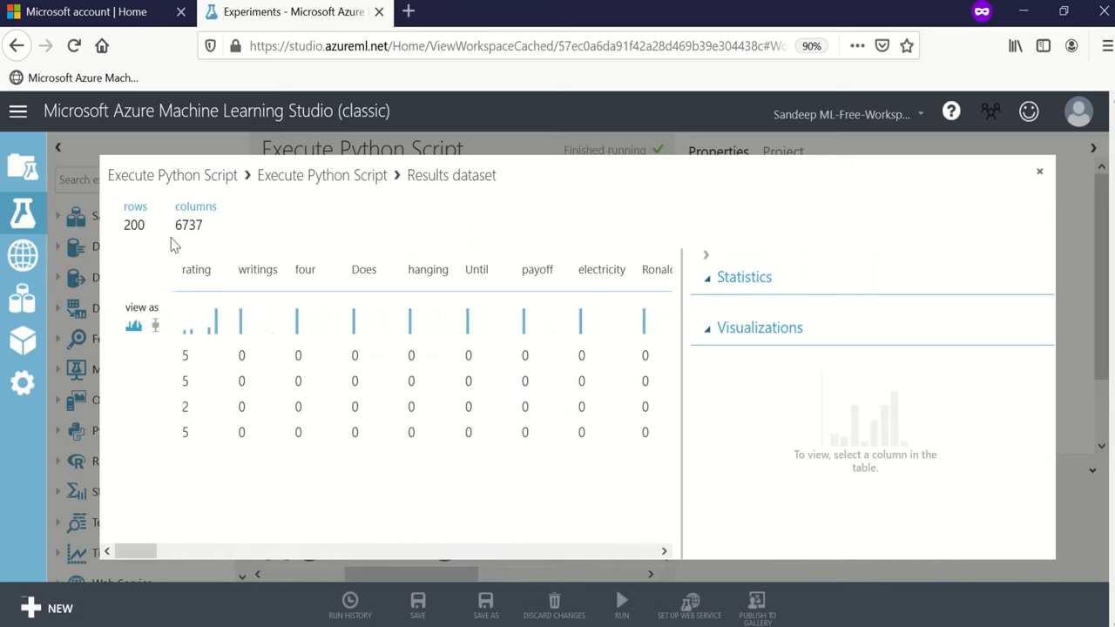
{"action": "mouse_move", "coordinate": [157, 326]}
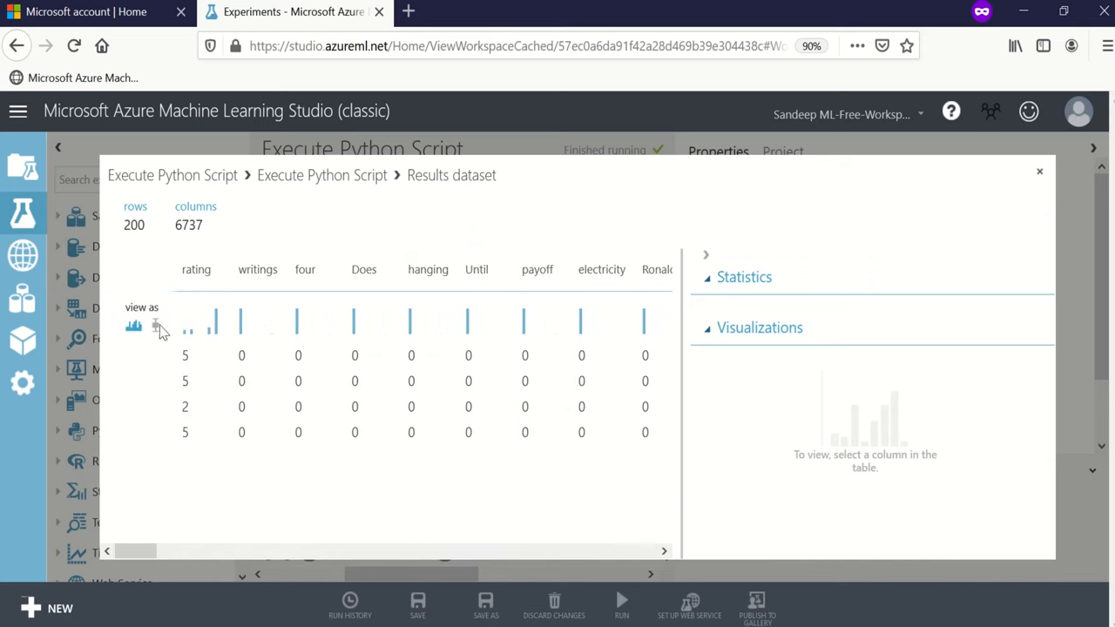
- Close the results view and show the Book Reviews from Amazon dataset properties
{"action": "left_click", "coordinate": [1038, 171]}
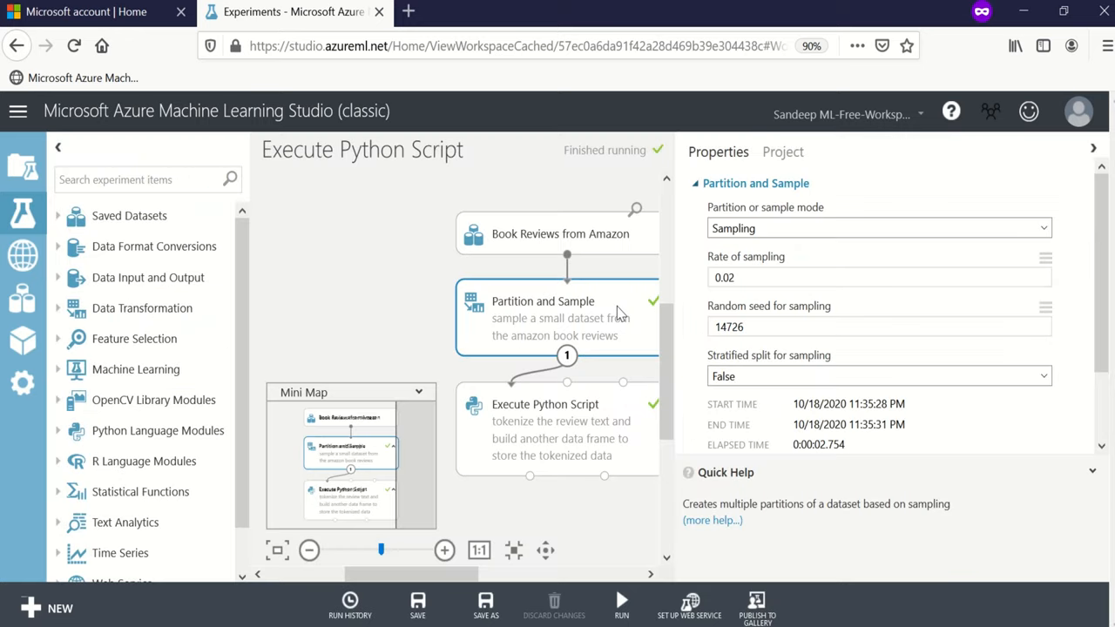
{"action": "left_click", "coordinate": [561, 234]}
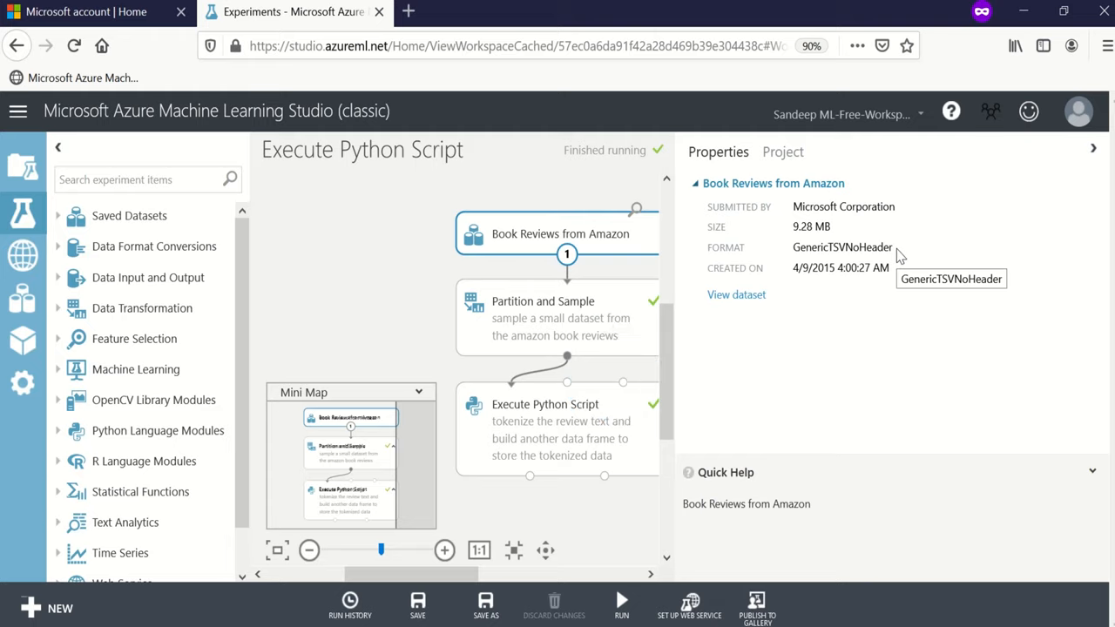
{"action": "left_click", "coordinate": [735, 294]}
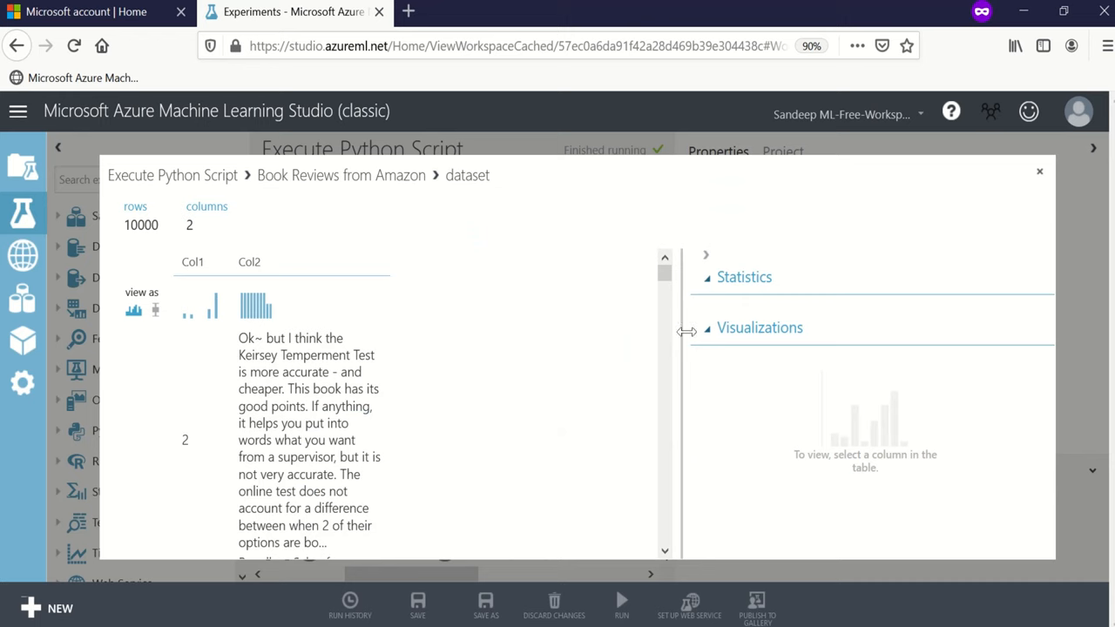
{"action": "scroll", "scroll_direction": "down", "scroll_amount": 3}
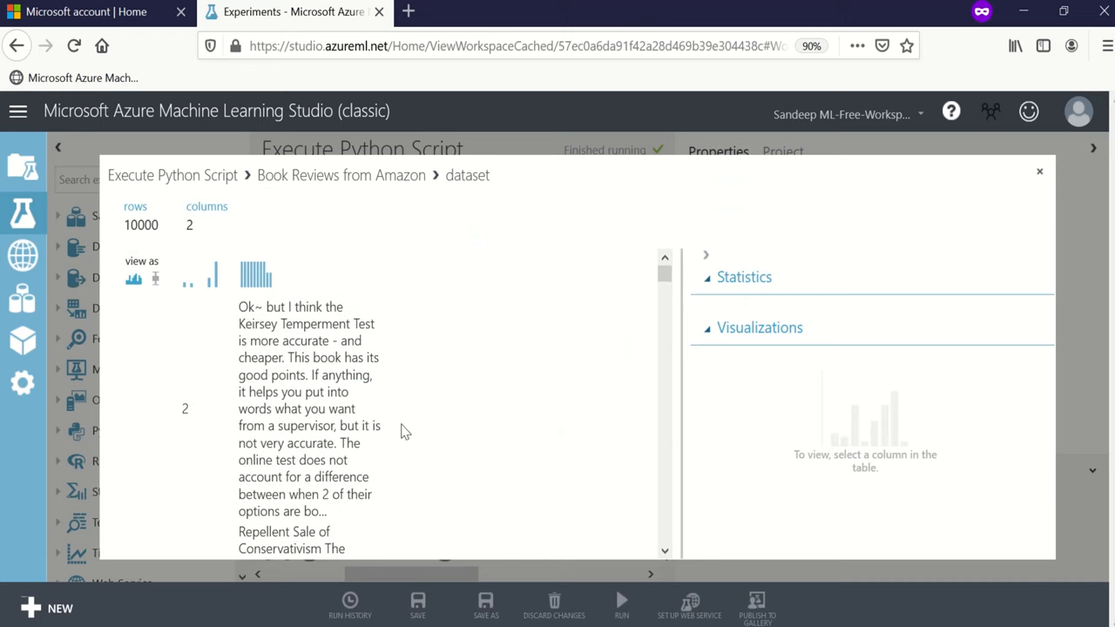
{"action": "scroll", "scroll_direction": "down", "scroll_amount": 3}
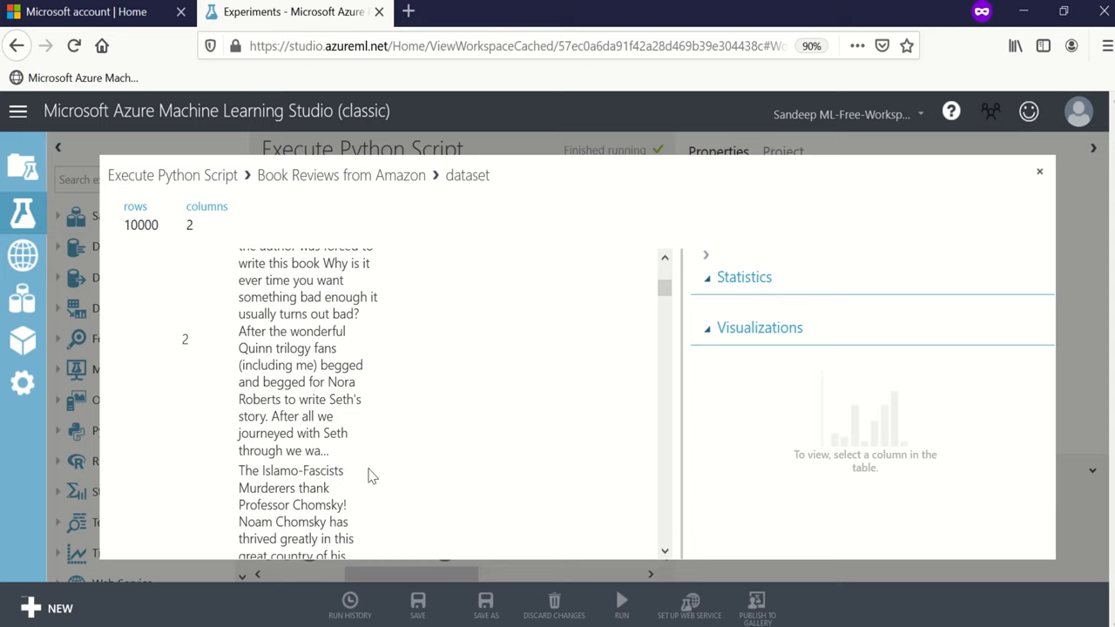
{"action": "scroll", "scroll_direction": "down", "scroll_amount": 3}
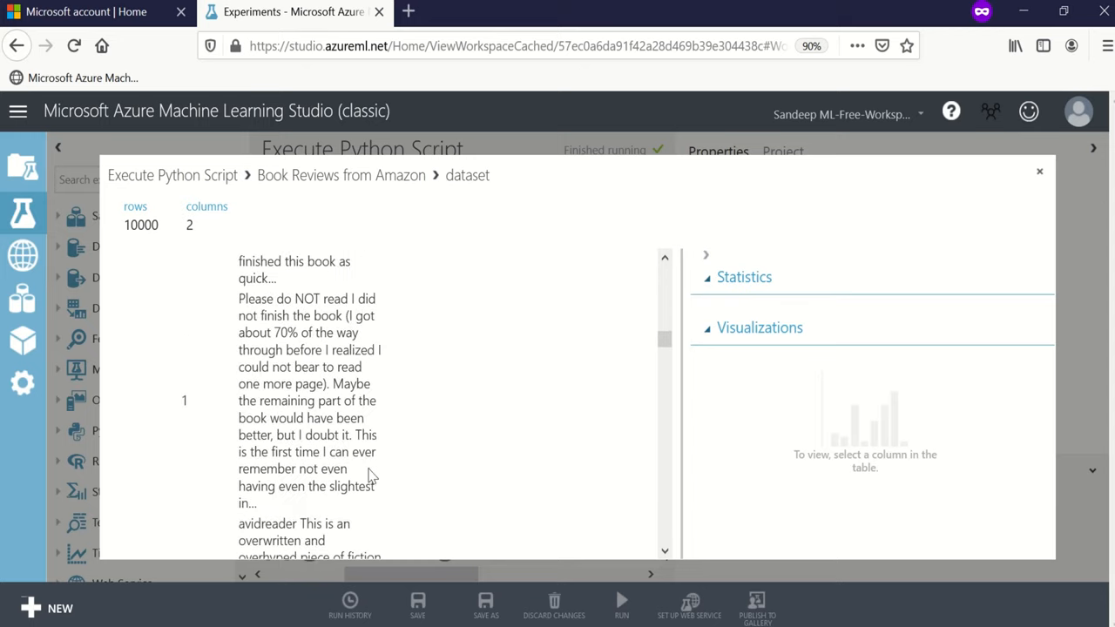
{"action": "scroll", "scroll_direction": "down", "scroll_amount": 3}
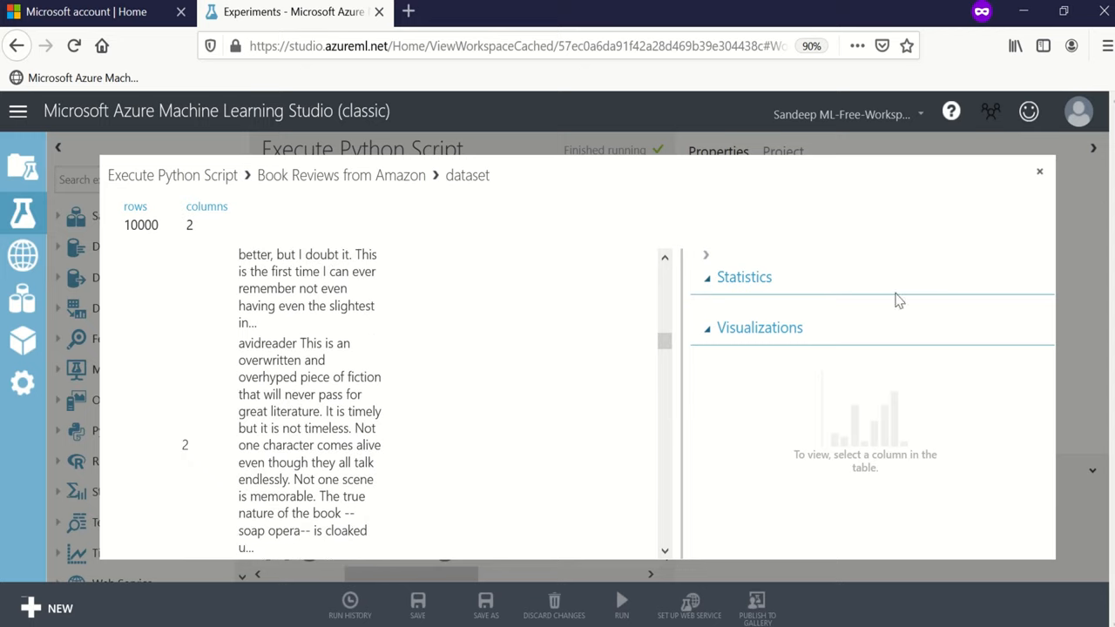
{"action": "left_click", "coordinate": [1038, 171]}
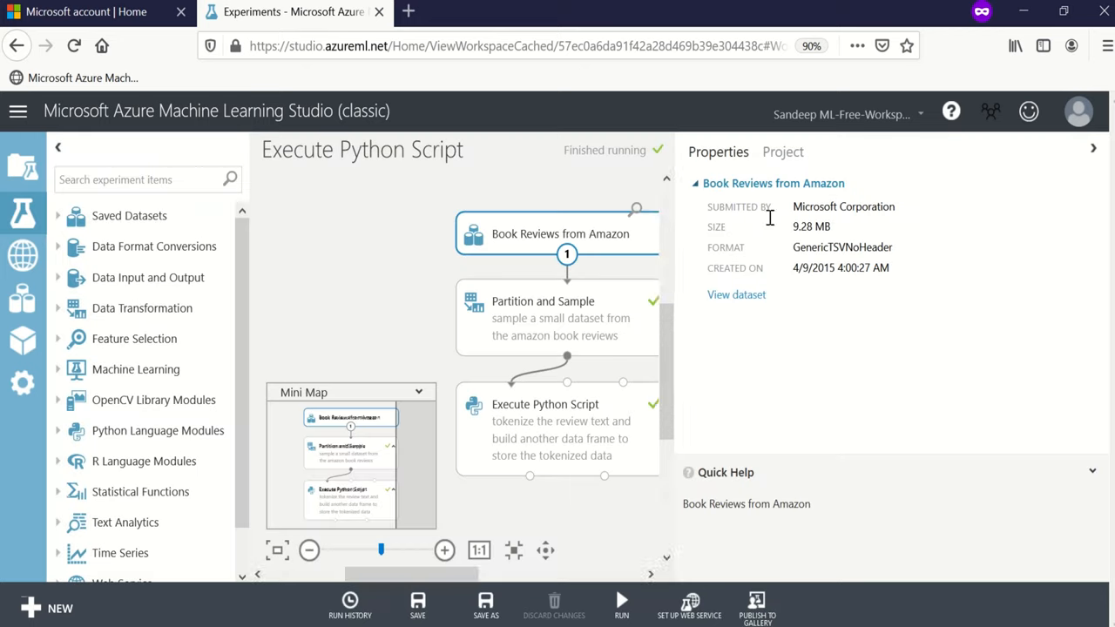